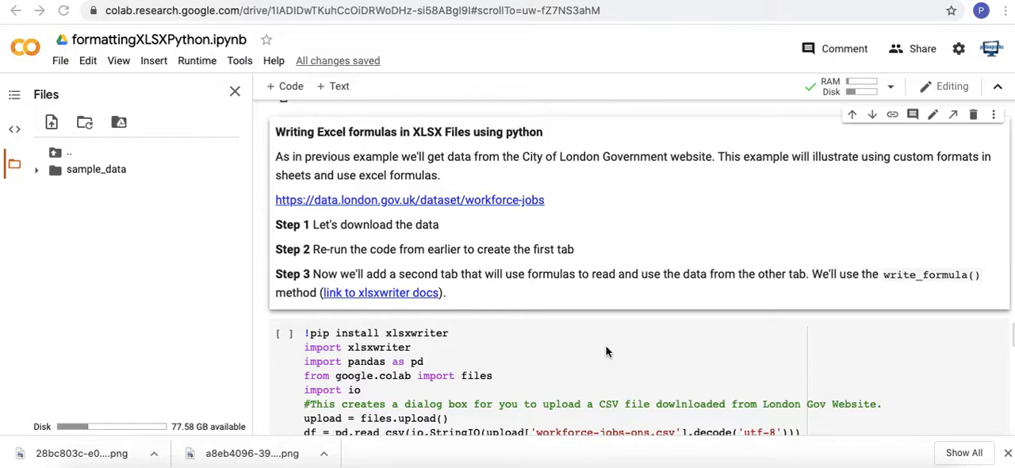
- Run the workbook-building cell, installing xlsxwriter
scroll(down, 3)
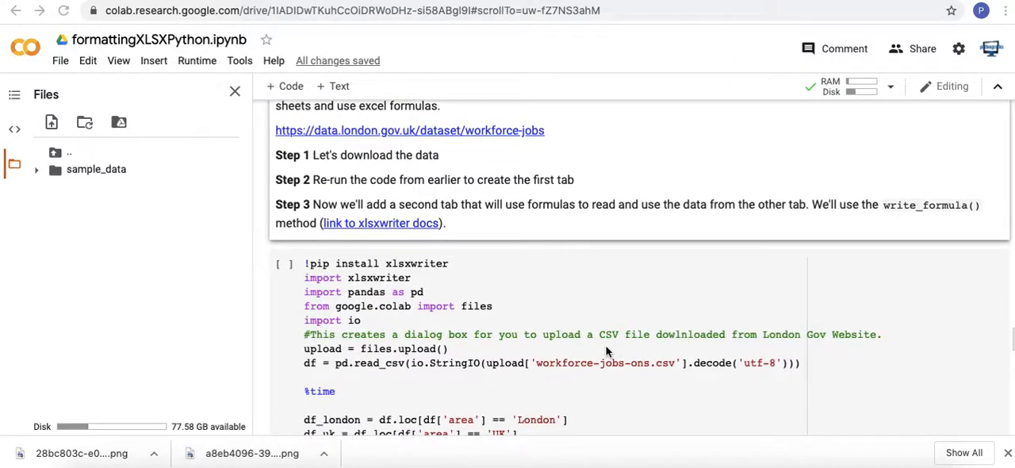
scroll(down, 3)
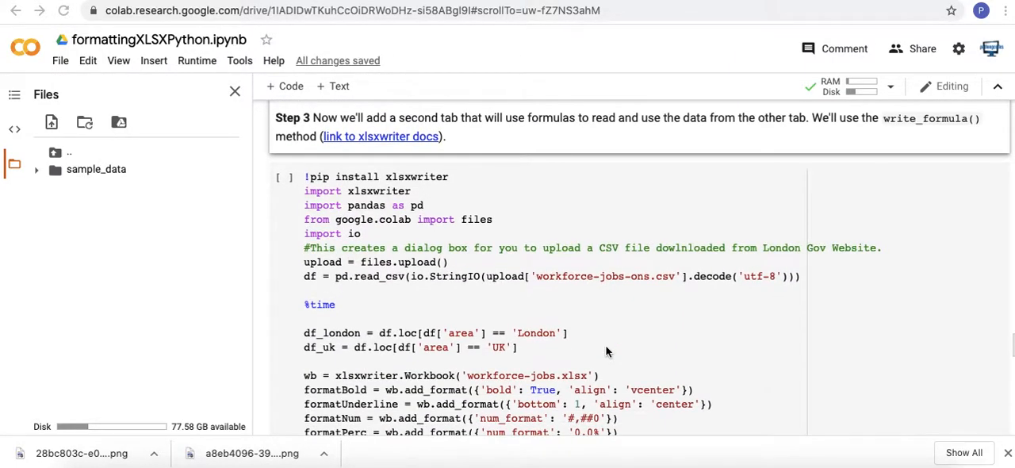
scroll(up, 3)
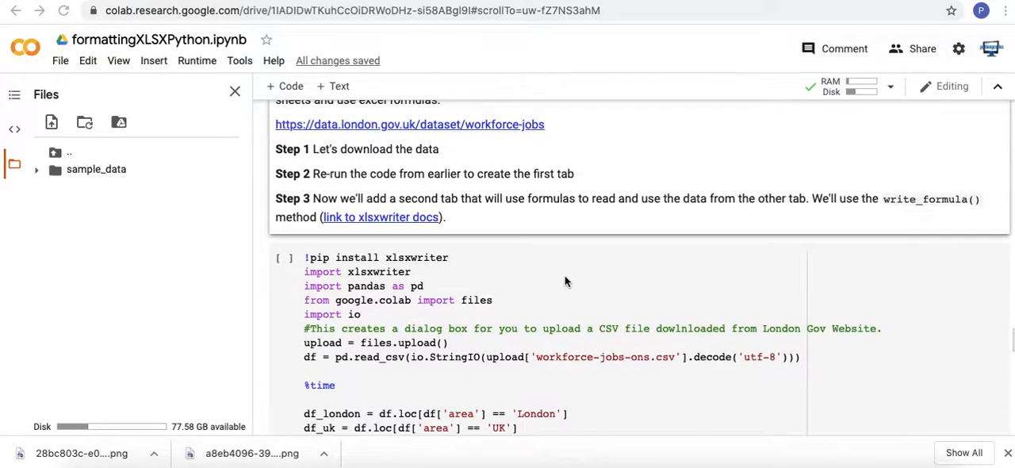
mouse_move(398, 202)
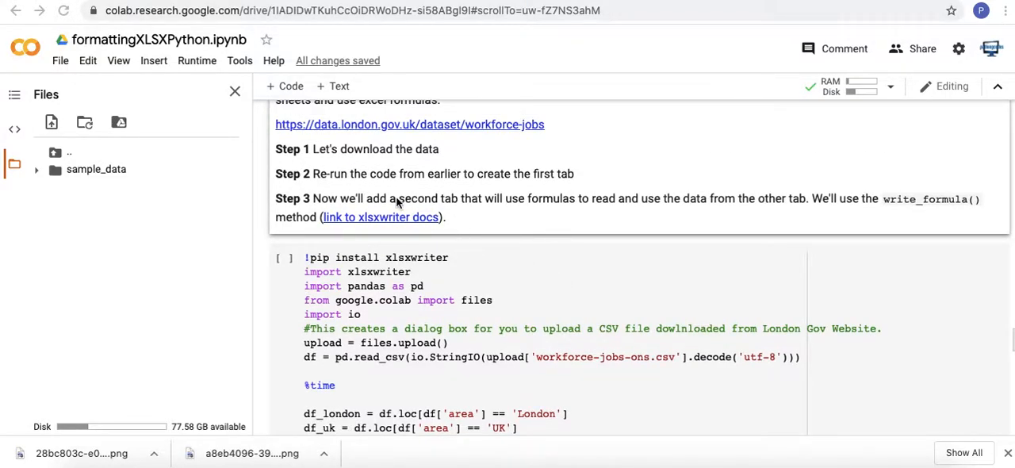
mouse_move(917, 214)
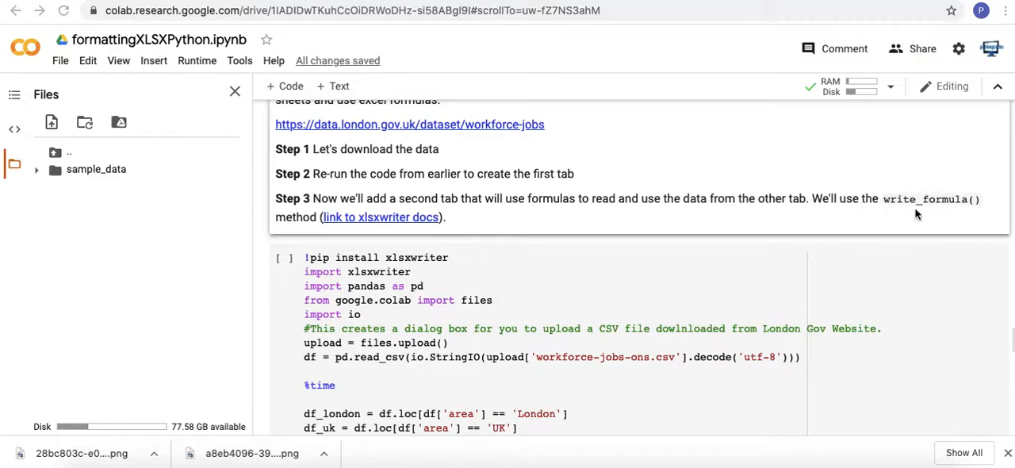
mouse_move(453, 219)
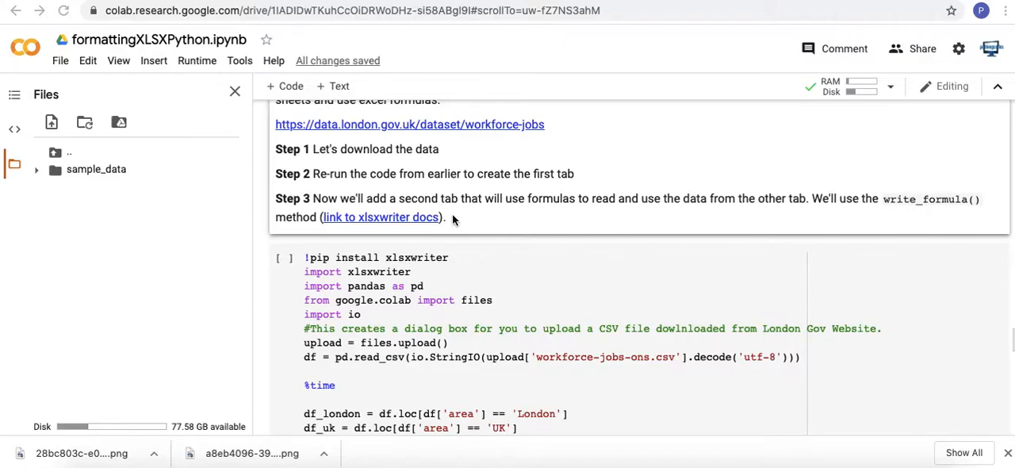
mouse_move(563, 234)
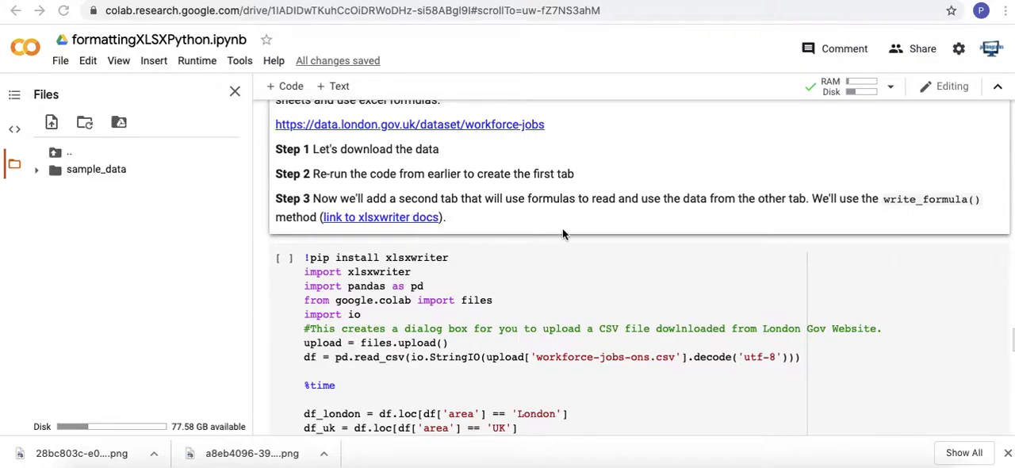
mouse_move(574, 233)
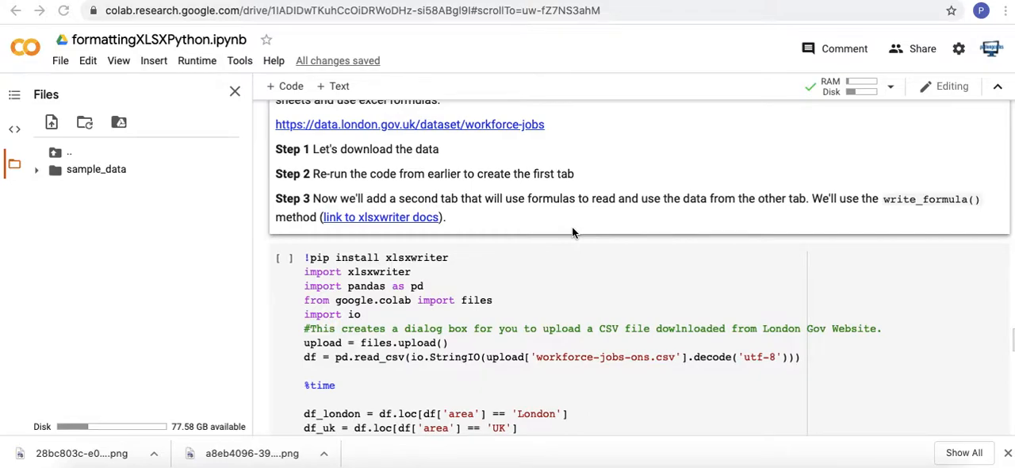
scroll(down, 3)
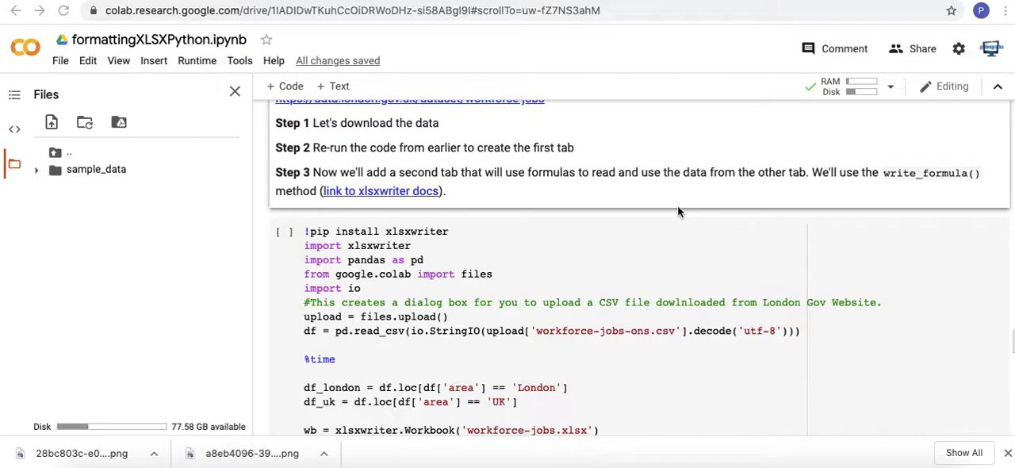
scroll(down, 3)
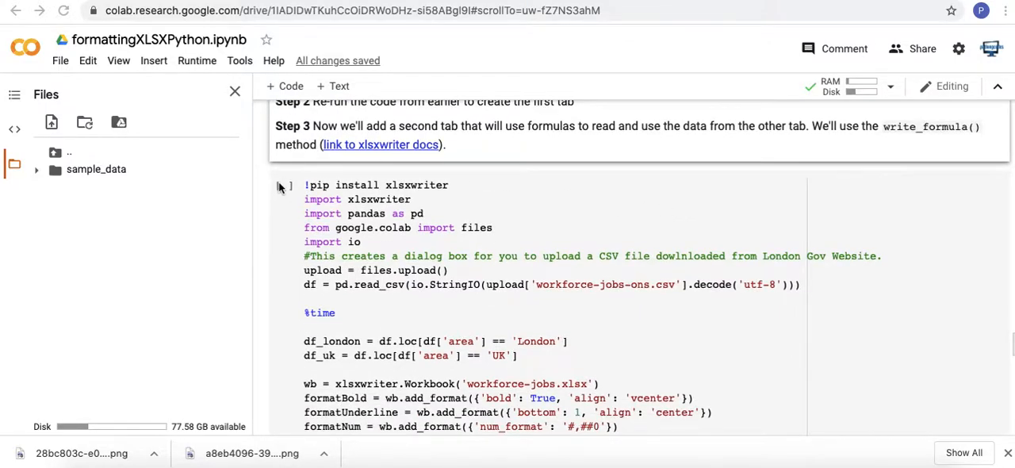
click(284, 185)
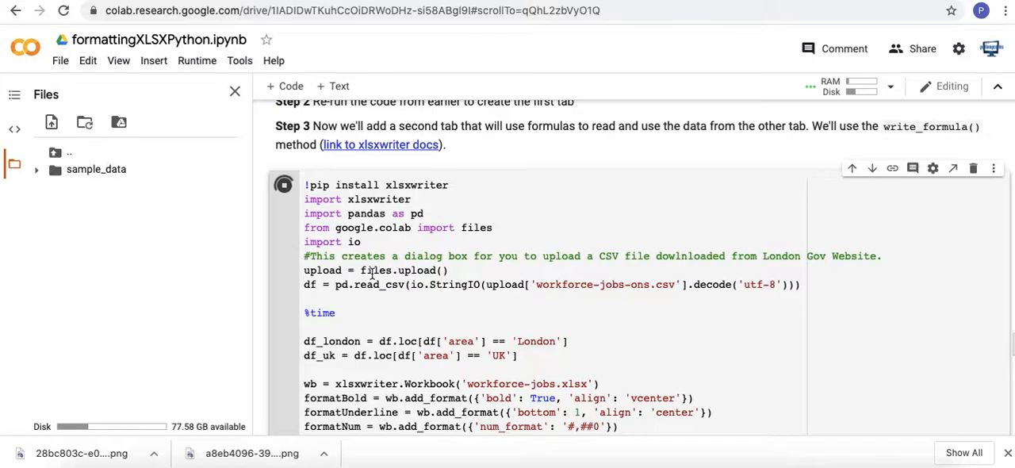
- Upload workforce-jobs-ons.csv from Downloads to the running cell
scroll(down, 3)
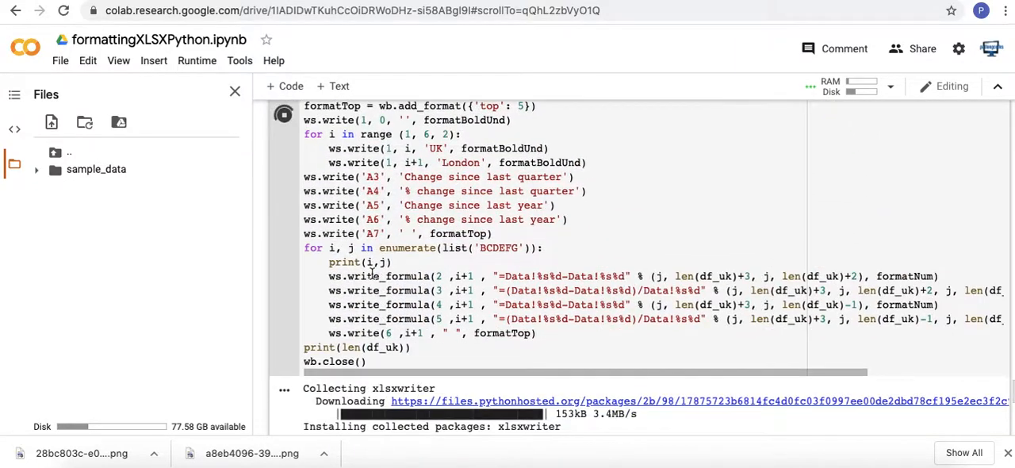
scroll(down, 3)
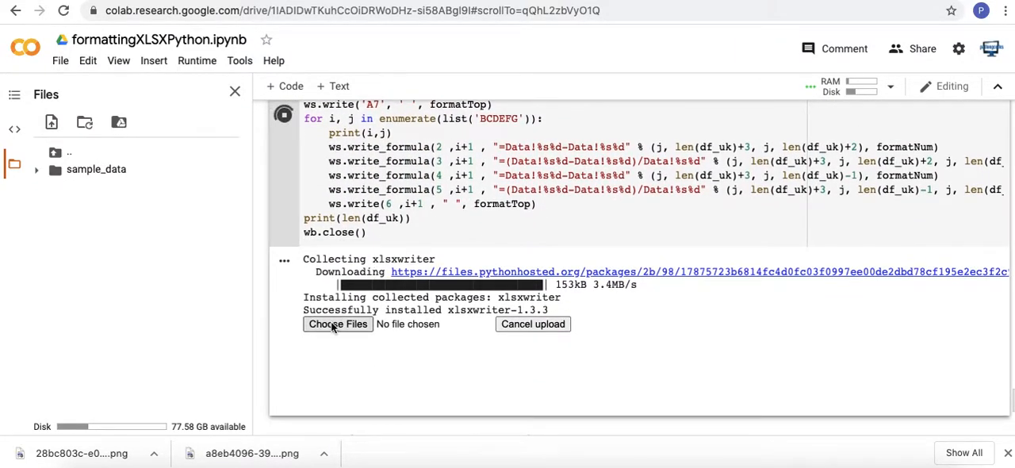
click(337, 324)
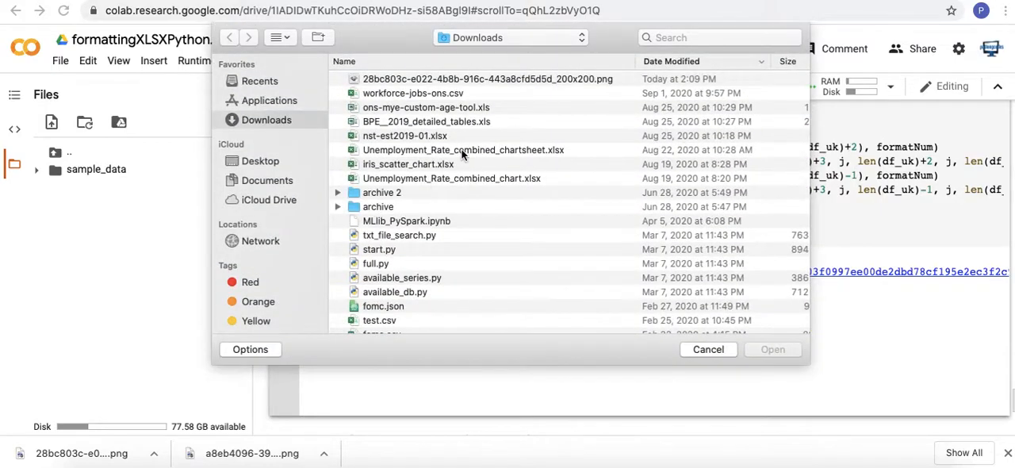
click(413, 93)
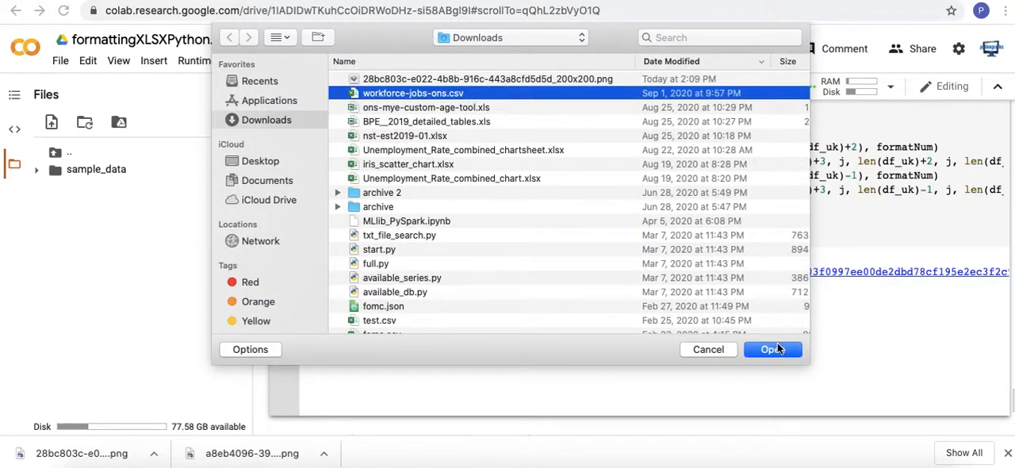
click(772, 350)
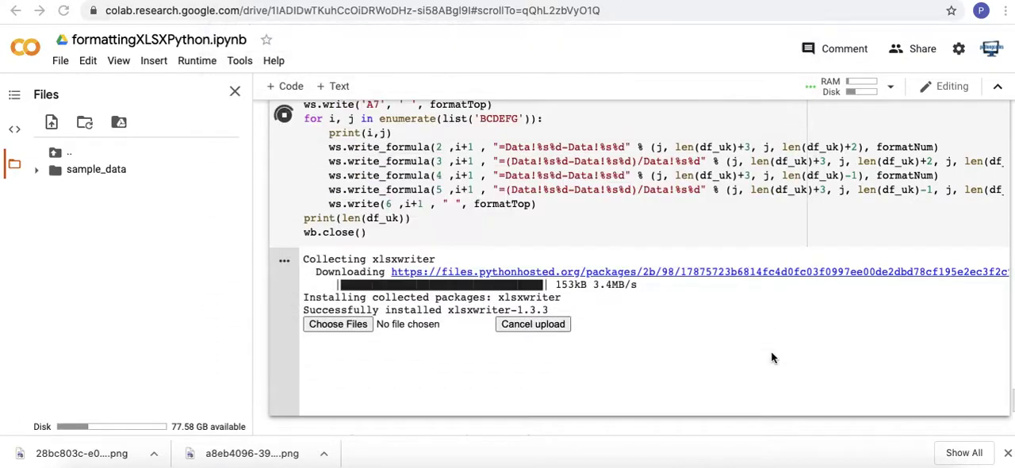
- Scroll the notebook while the CSV upload completes and the timing and column letters print
scroll(up, 3)
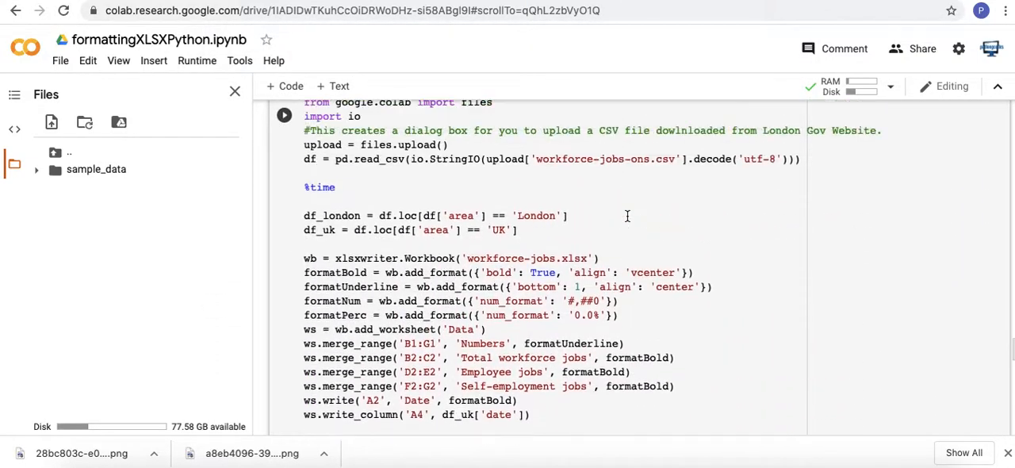
scroll(up, 3)
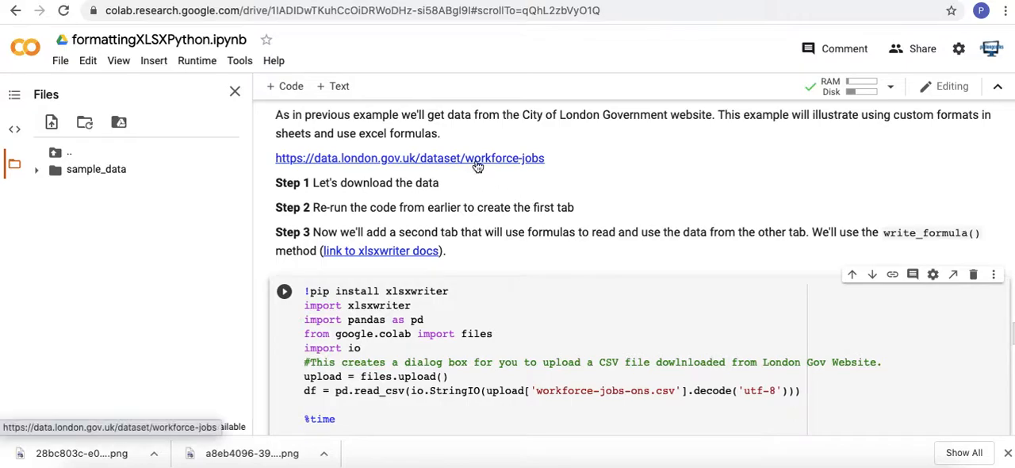
mouse_move(631, 250)
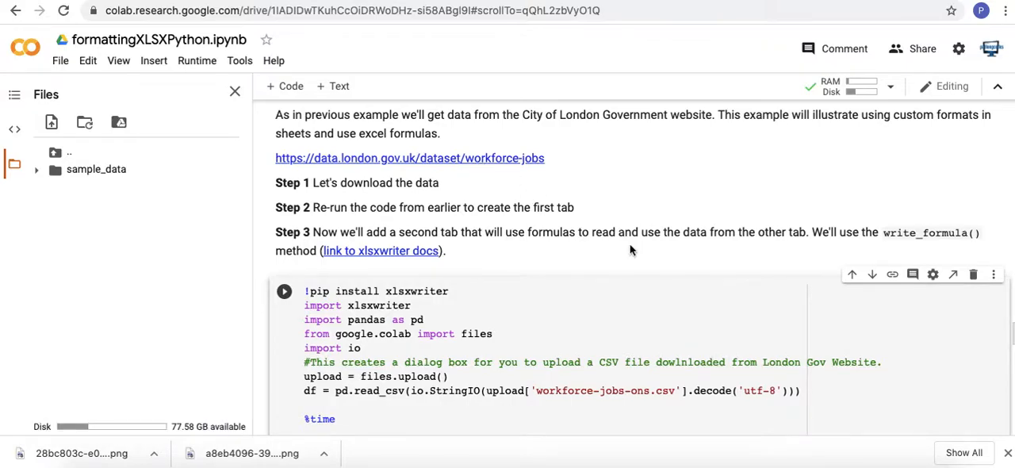
scroll(down, 3)
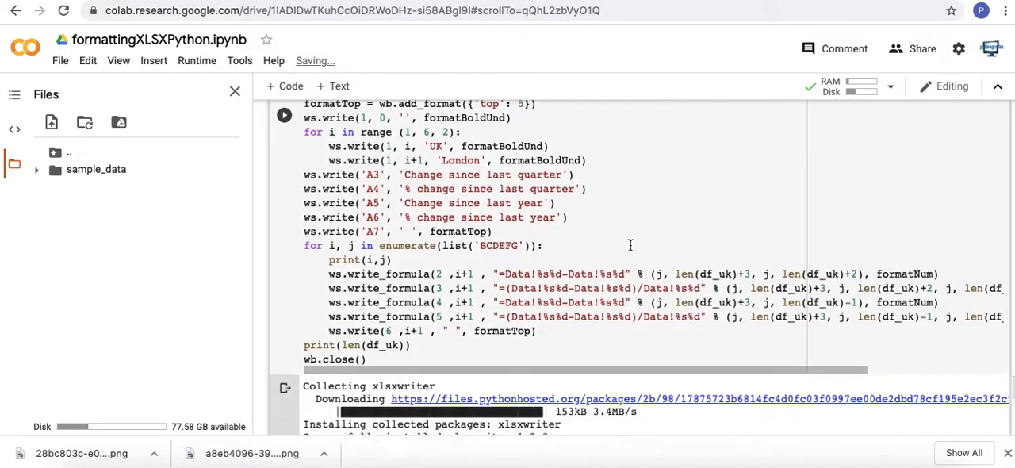
scroll(down, 3)
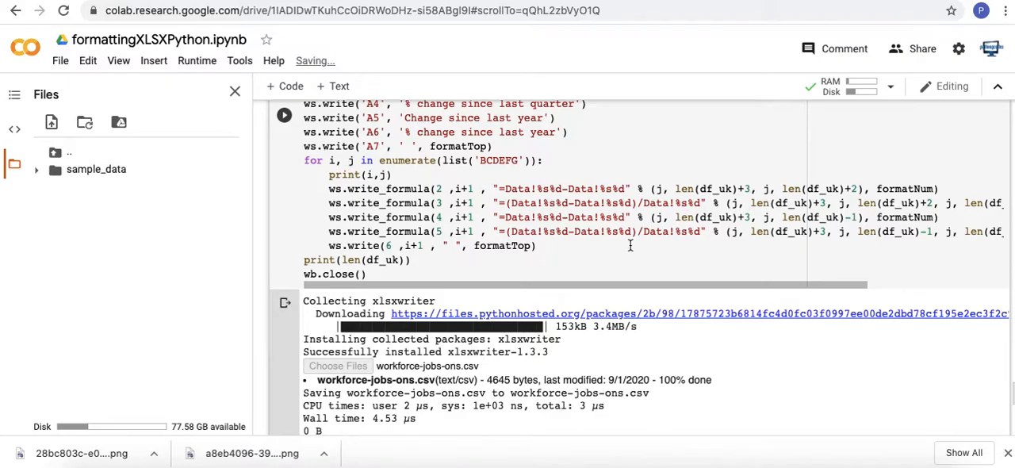
scroll(down, 3)
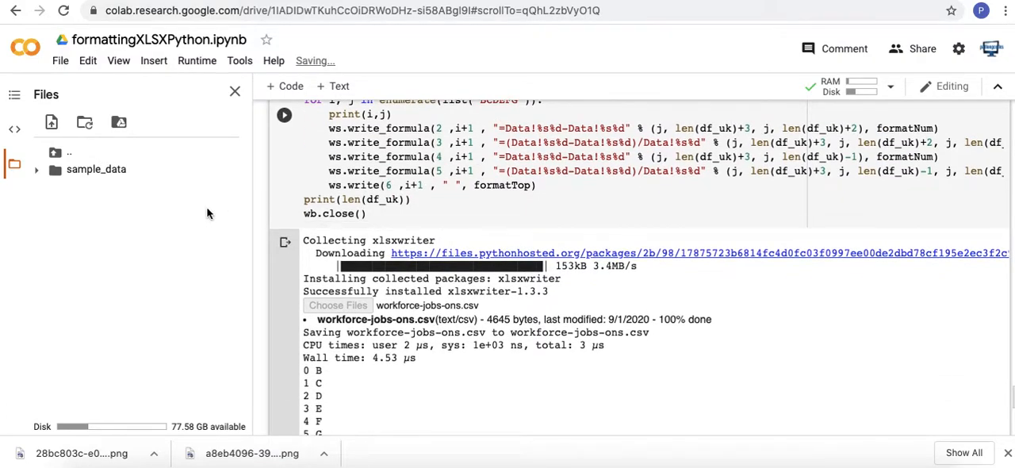
mouse_move(85, 123)
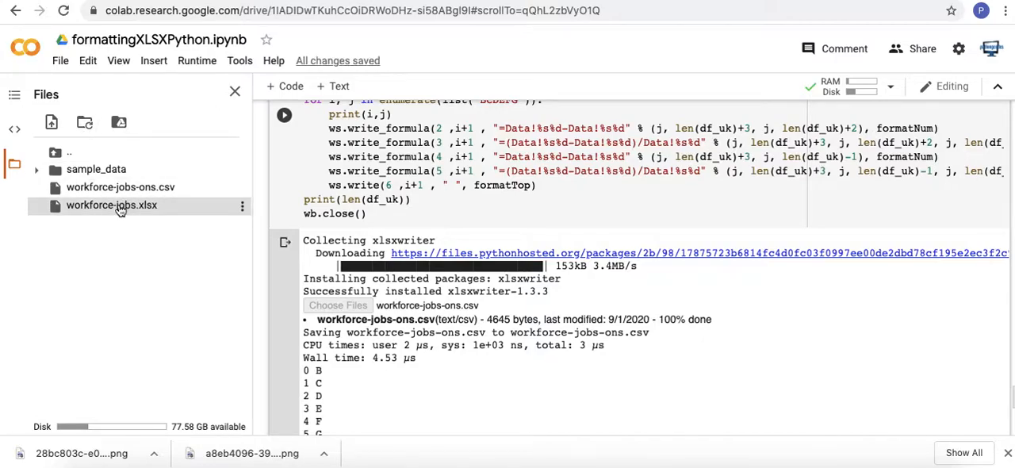
- Download workforce-jobs.xlsx from the Files sidebar and open it from the download bar
scroll(up, 3)
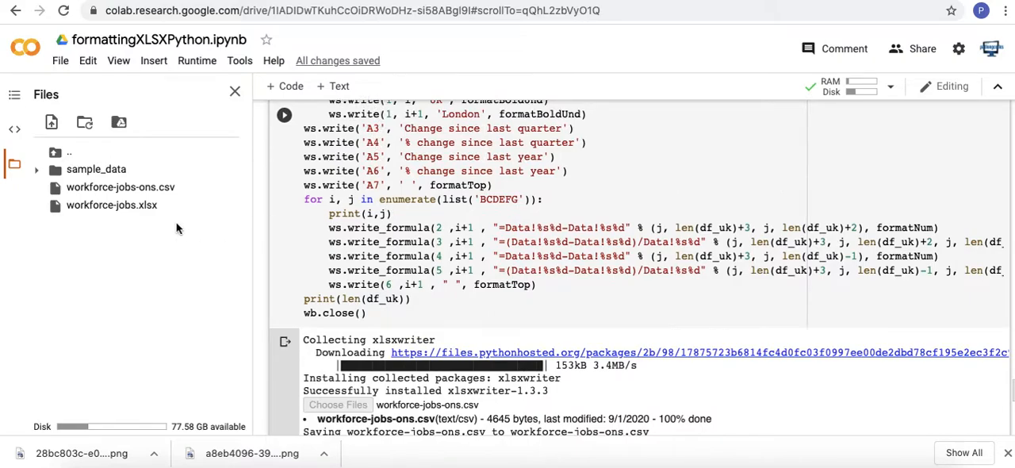
mouse_move(112, 205)
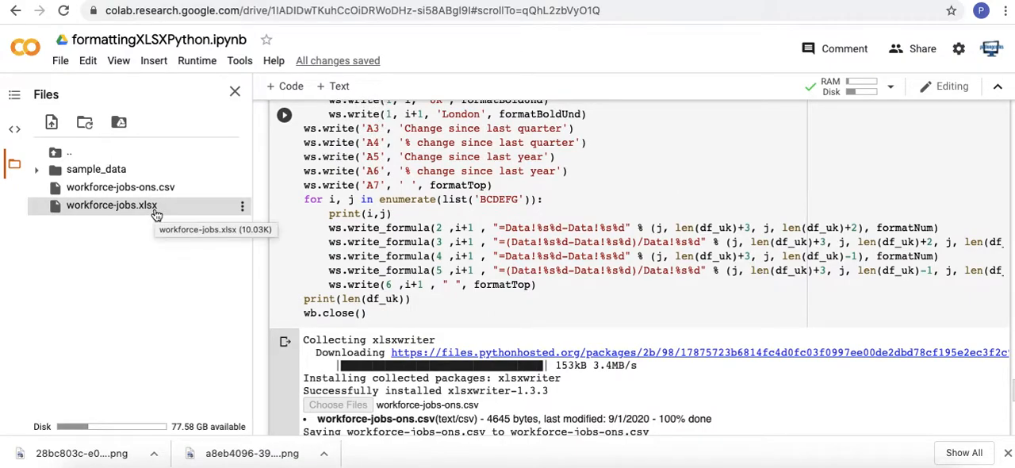
double_click(111, 204)
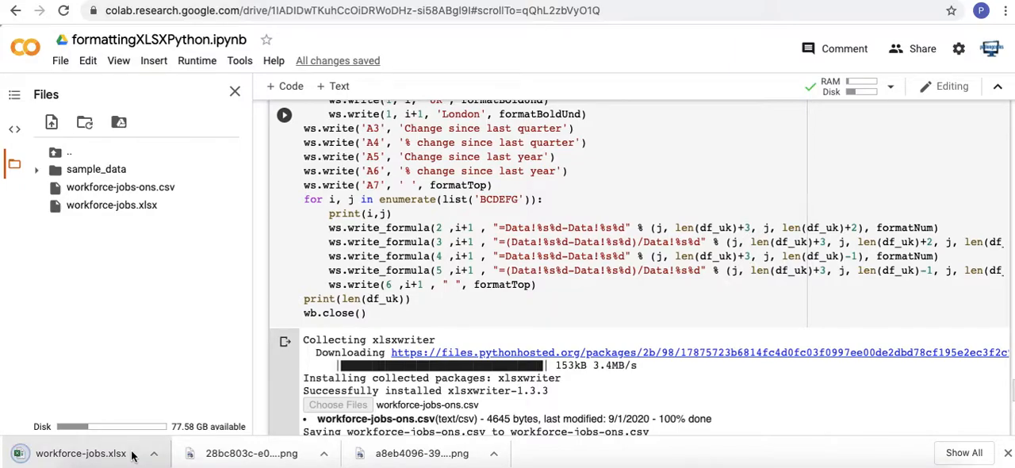
click(80, 453)
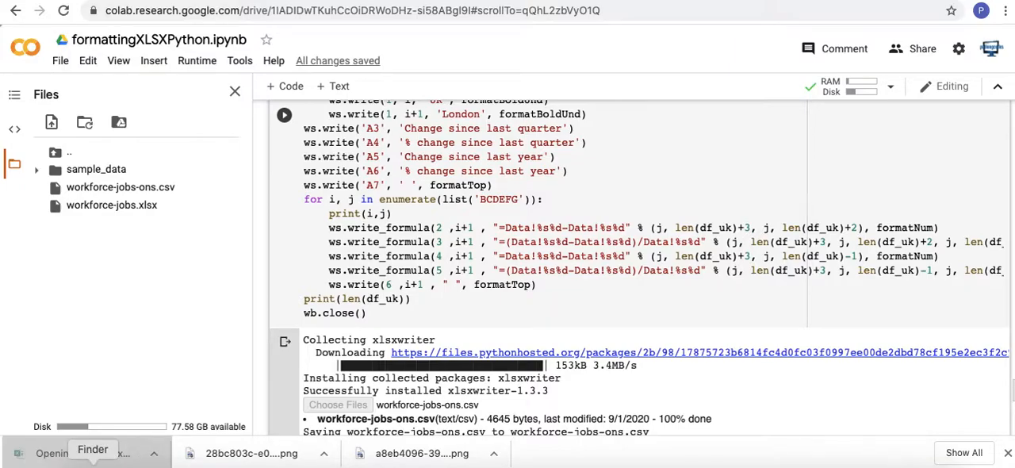
click(111, 207)
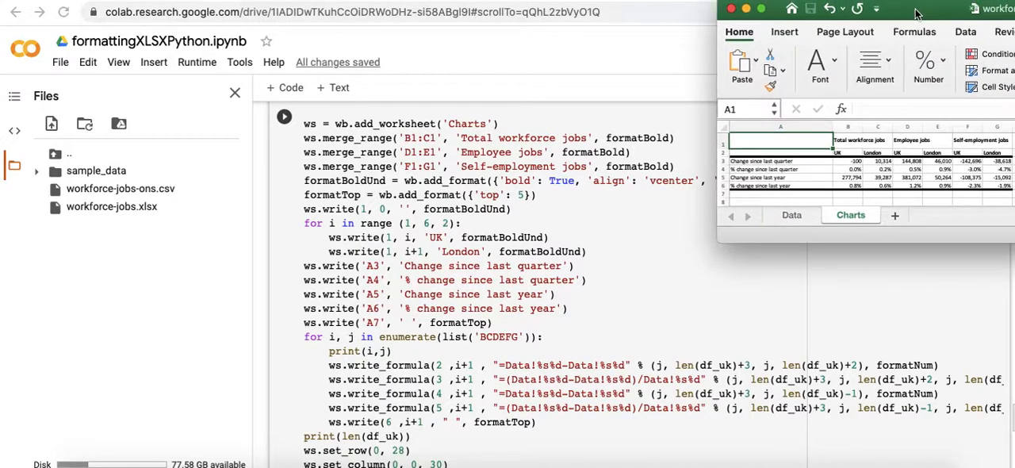
mouse_move(372, 238)
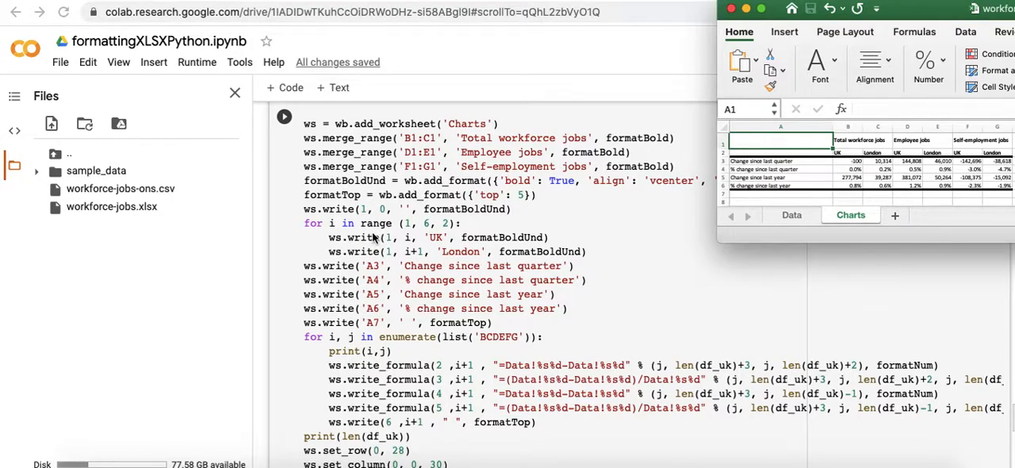
- Scroll the Colab code to the add_worksheet('Charts') block beside Excel's Charts sheet
scroll(up, 3)
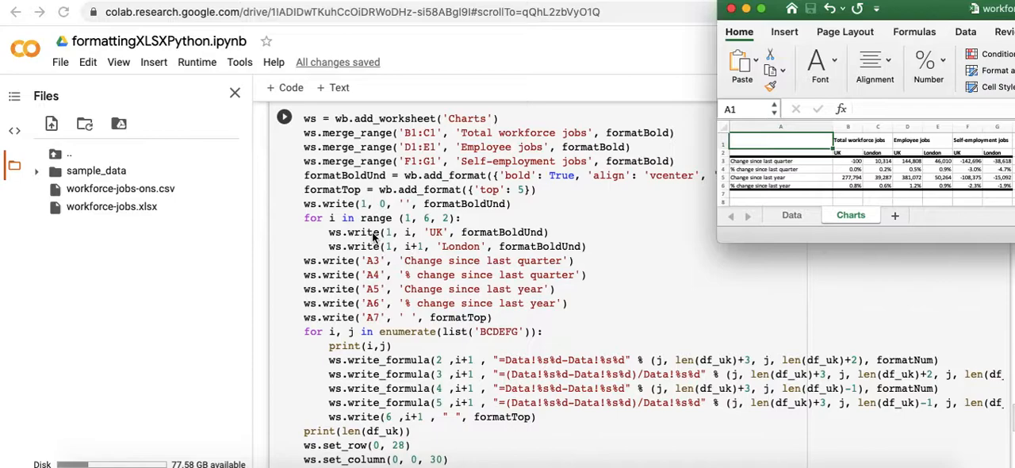
scroll(up, 3)
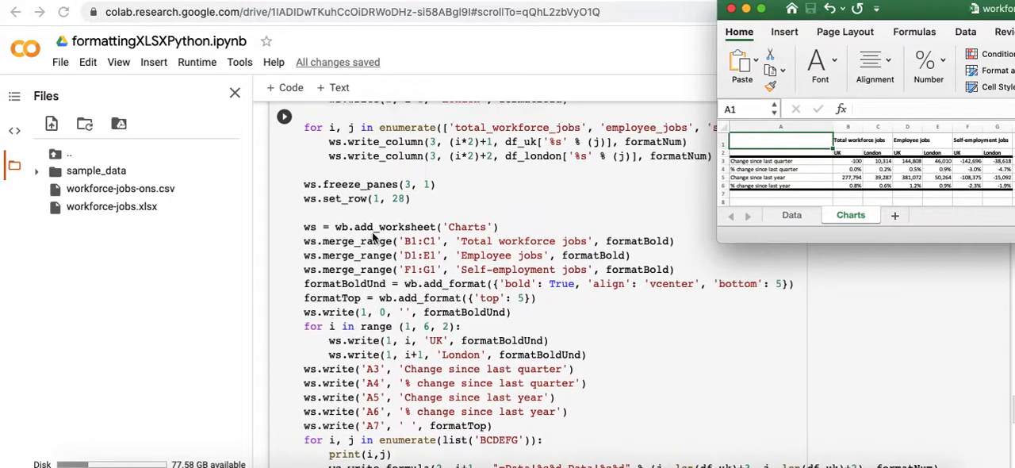
scroll(up, 3)
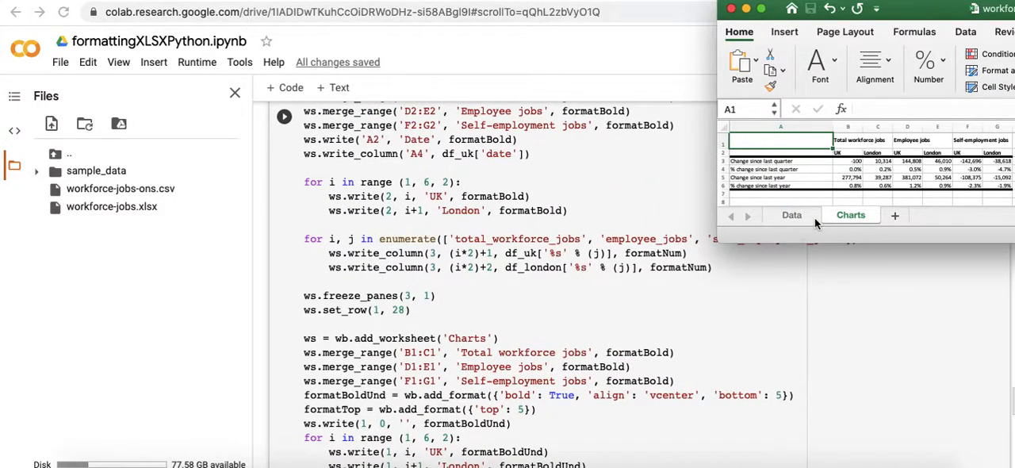
mouse_move(576, 319)
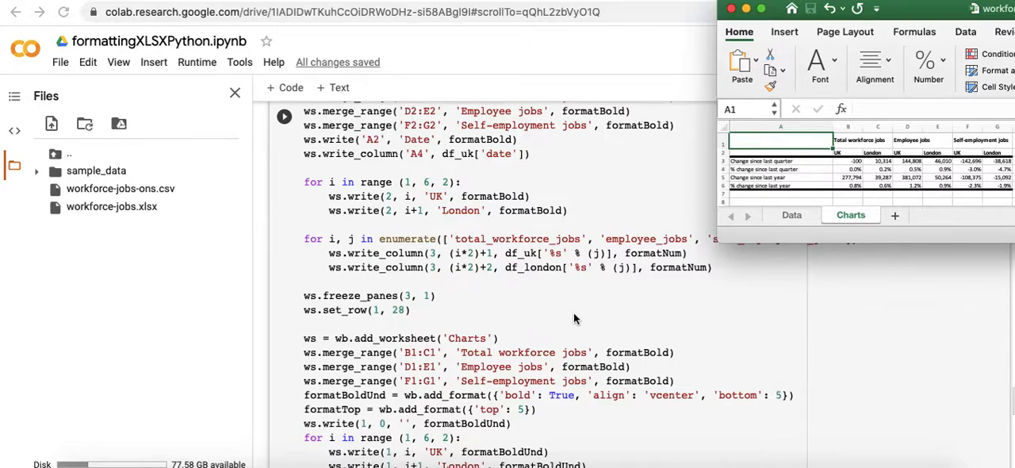
scroll(down, 3)
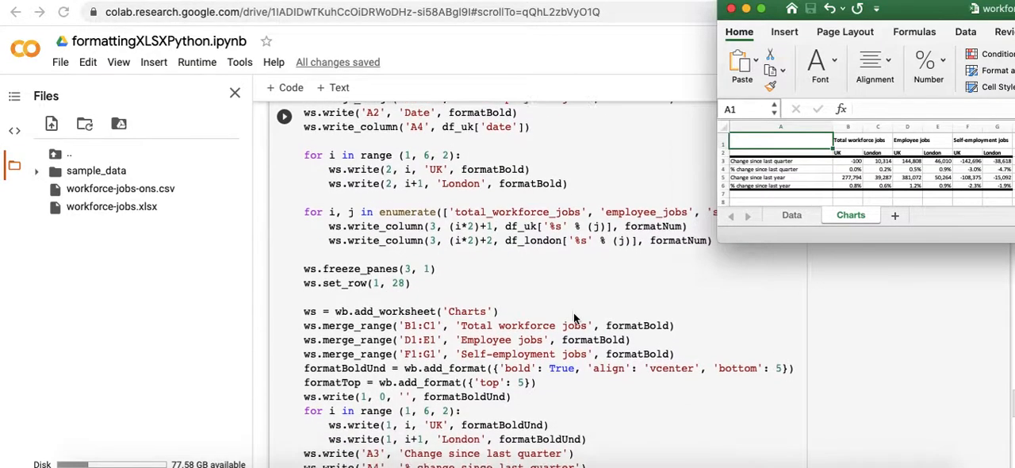
scroll(down, 3)
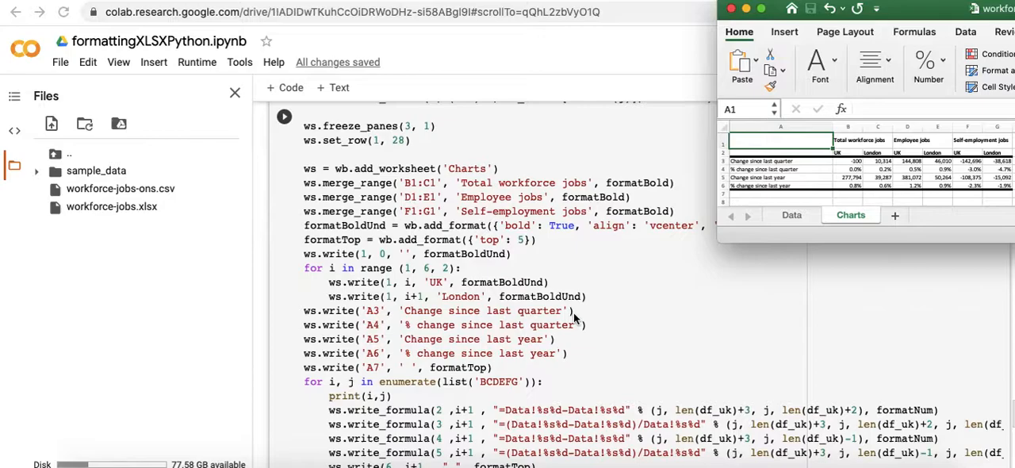
scroll(down, 3)
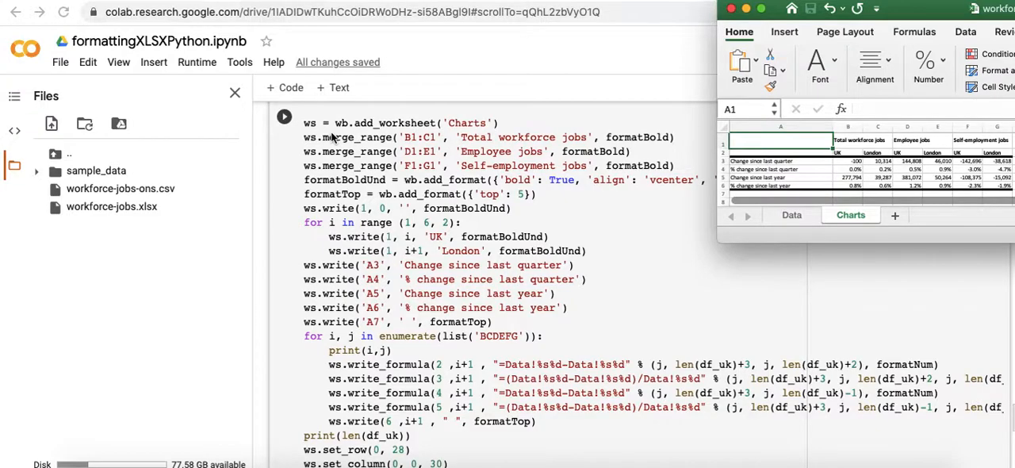
mouse_move(416, 137)
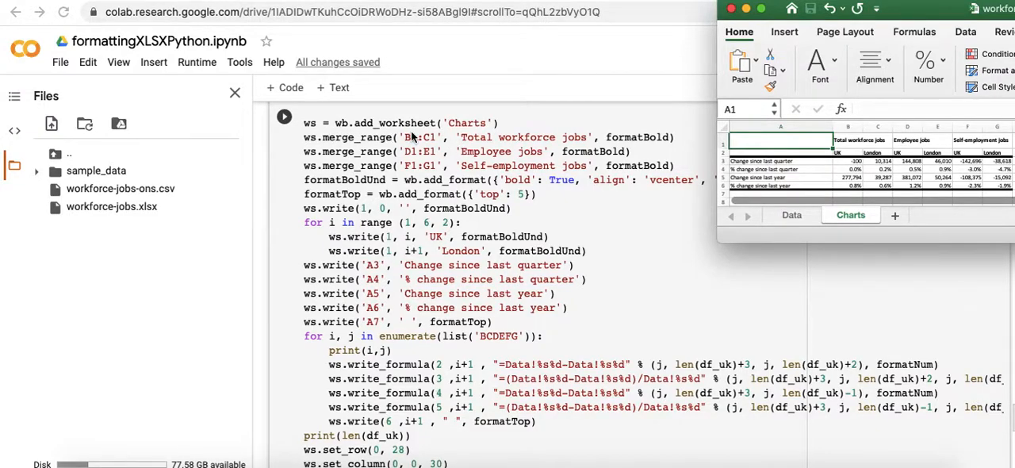
mouse_move(506, 135)
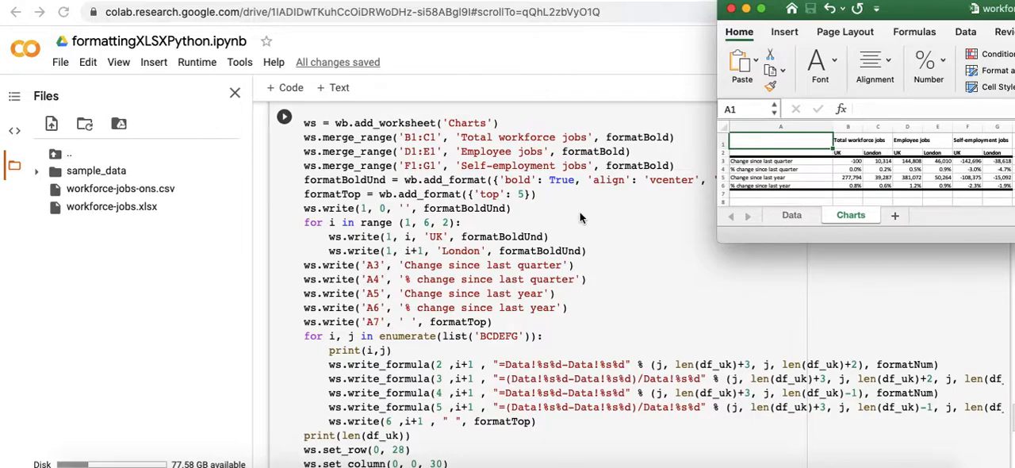
mouse_move(355, 146)
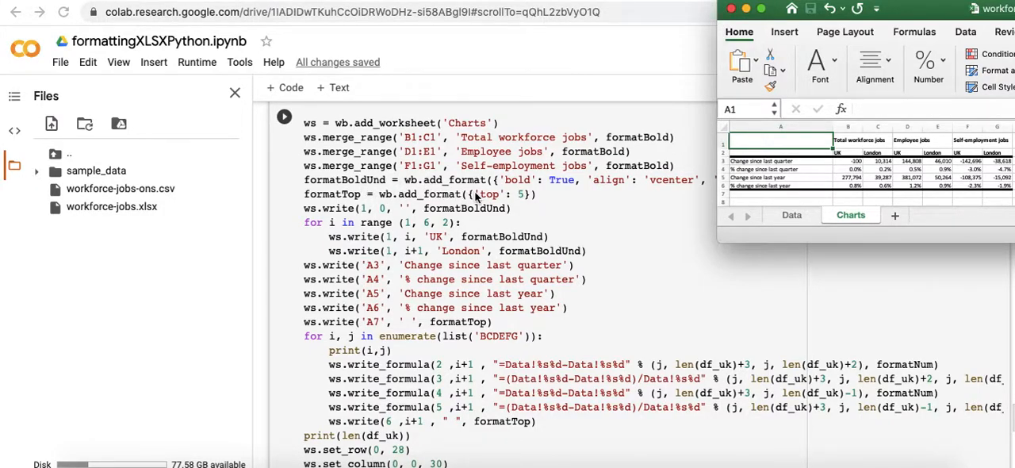
mouse_move(553, 179)
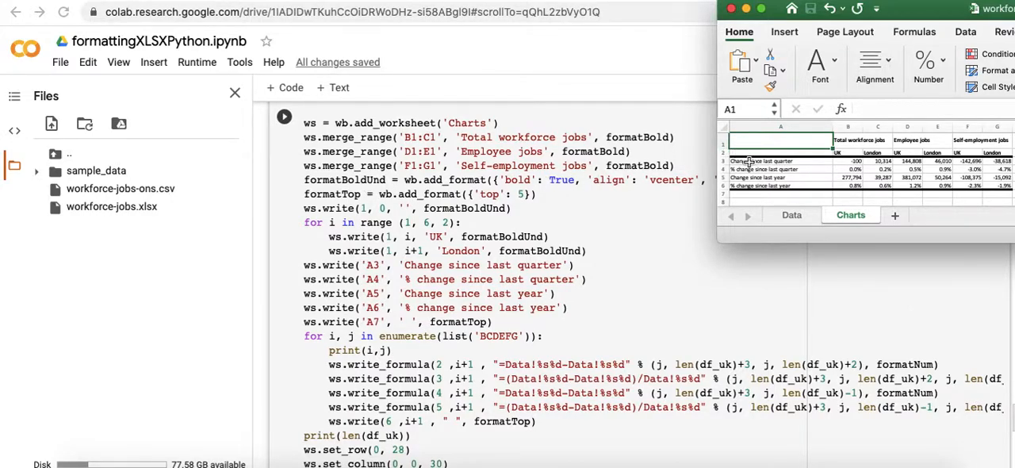
mouse_move(762, 155)
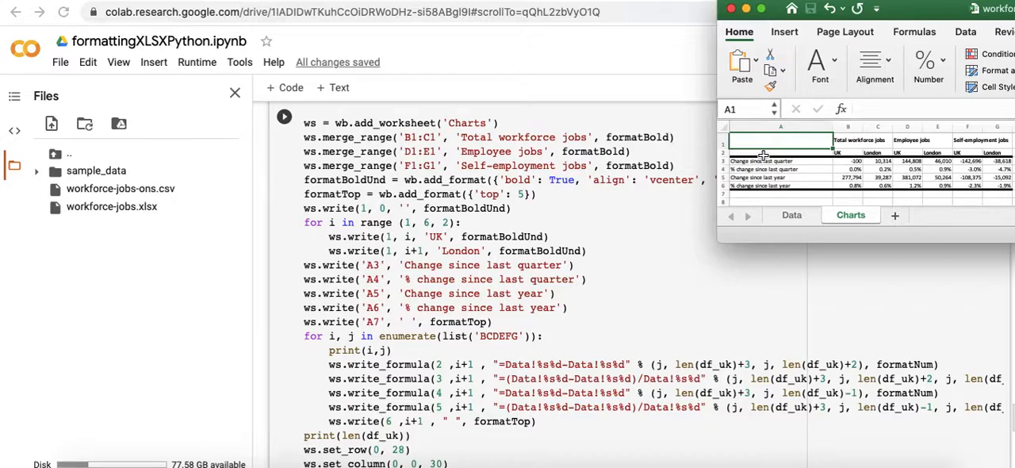
mouse_move(823, 147)
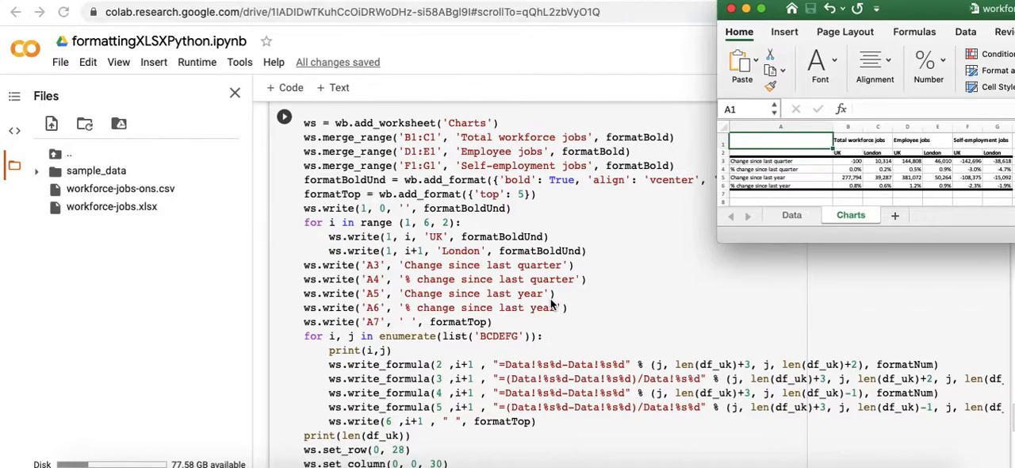
mouse_move(522, 288)
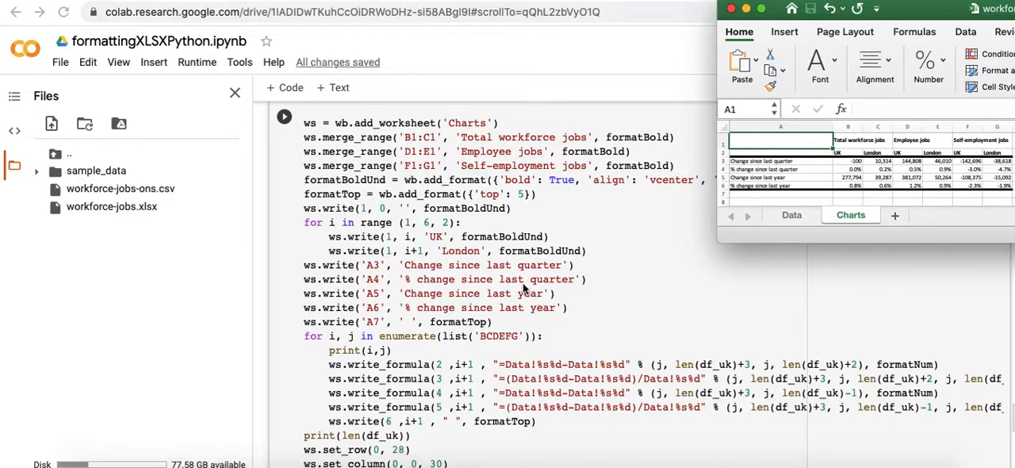
mouse_move(419, 345)
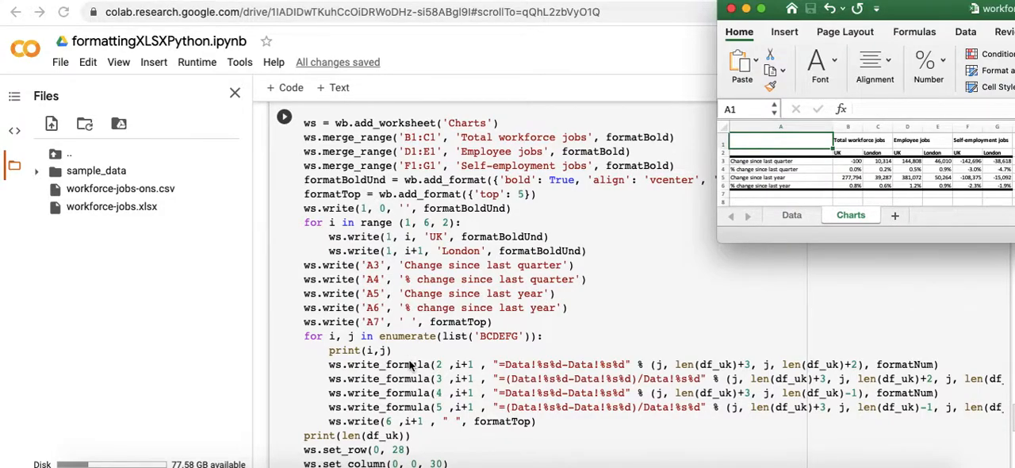
mouse_move(327, 349)
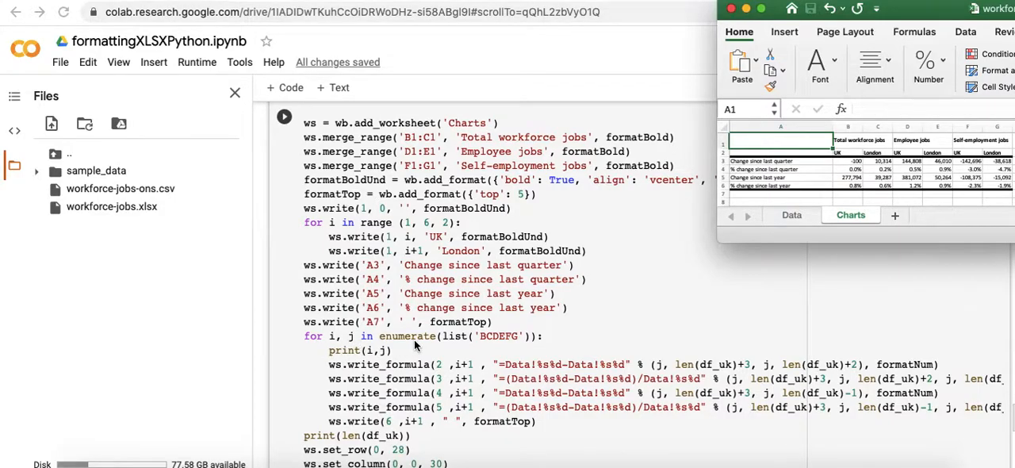
mouse_move(470, 344)
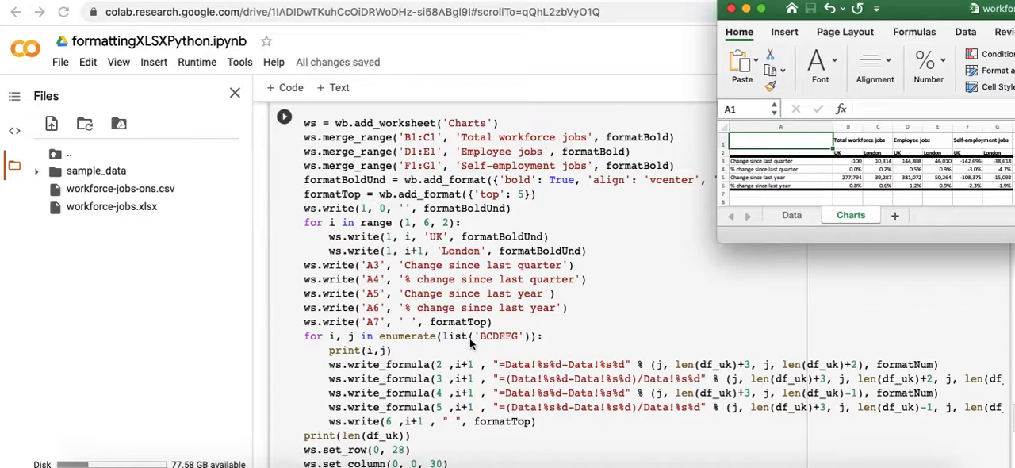
mouse_move(498, 344)
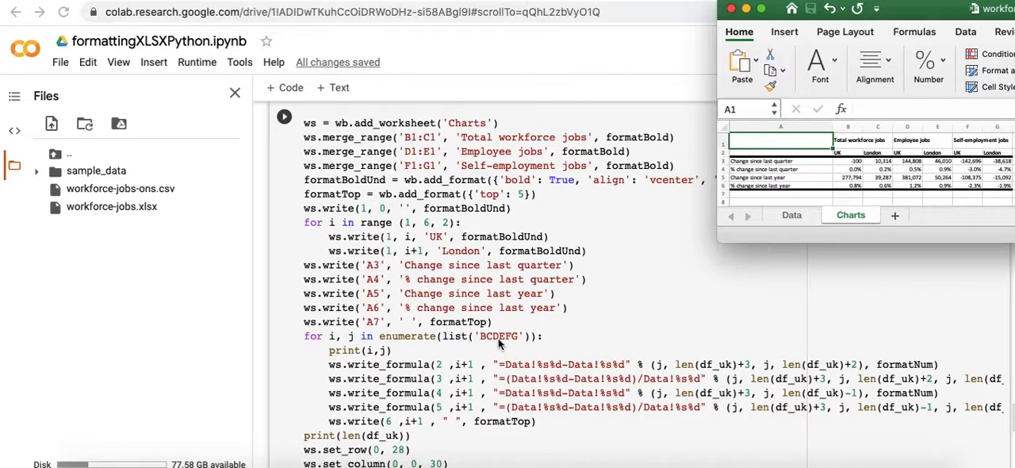
mouse_move(566, 347)
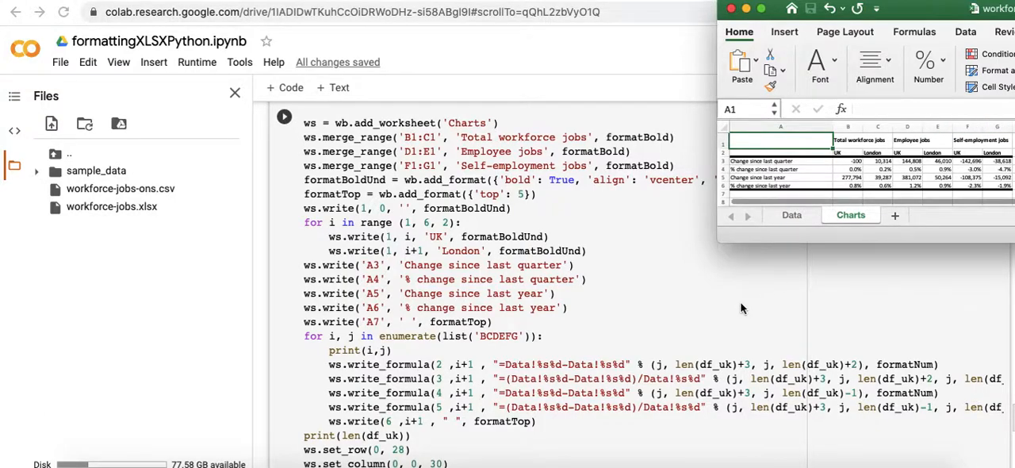
mouse_move(515, 359)
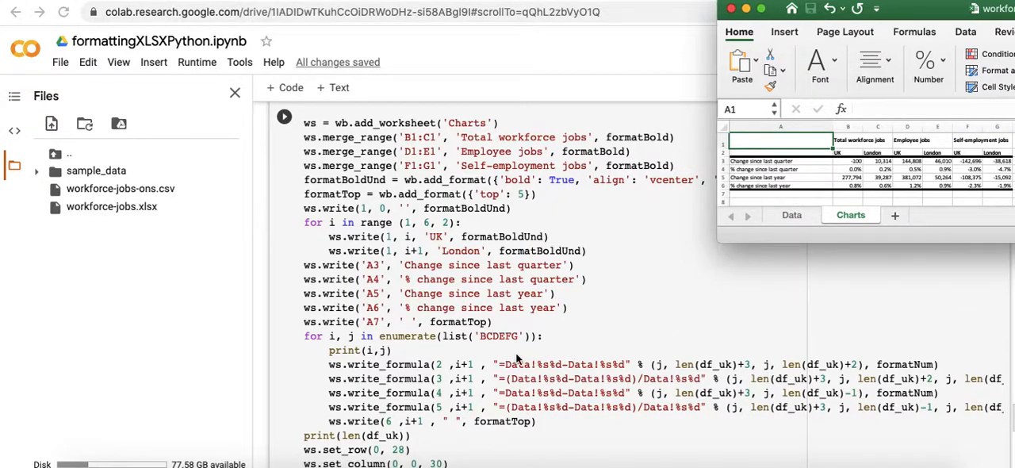
mouse_move(428, 367)
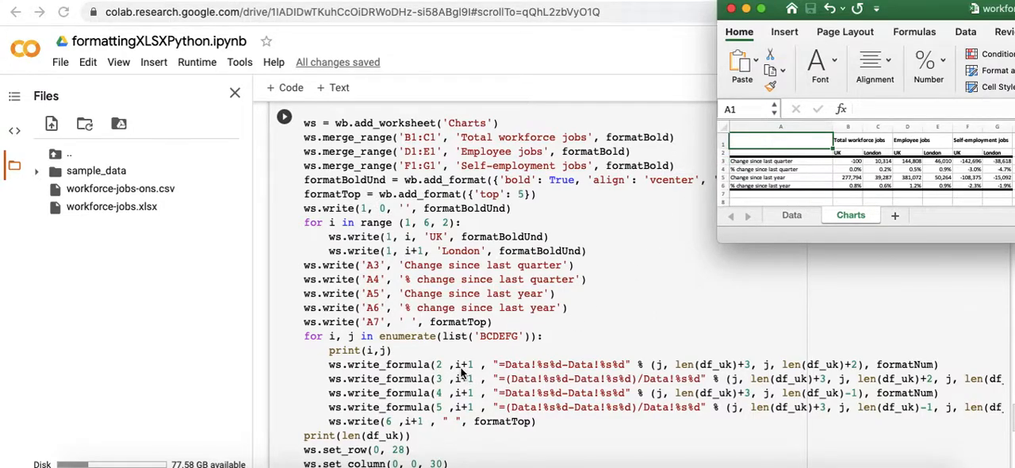
mouse_move(601, 327)
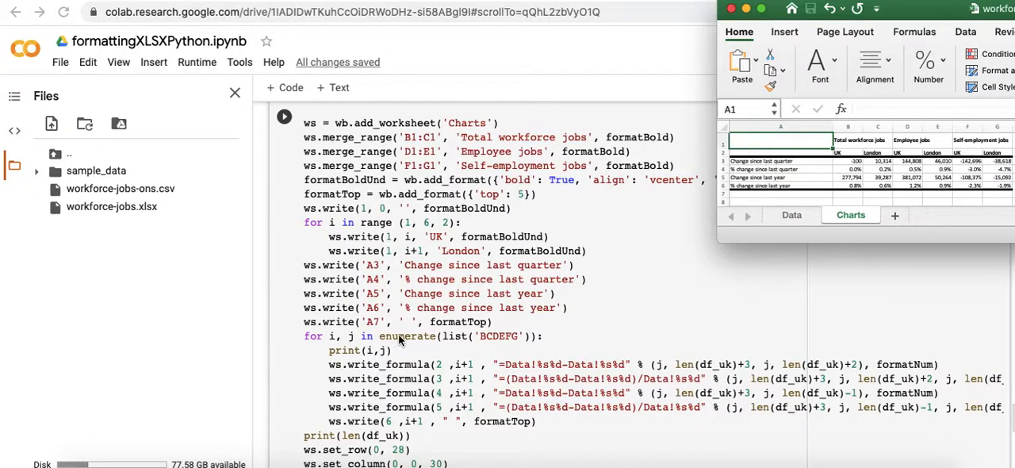
mouse_move(701, 273)
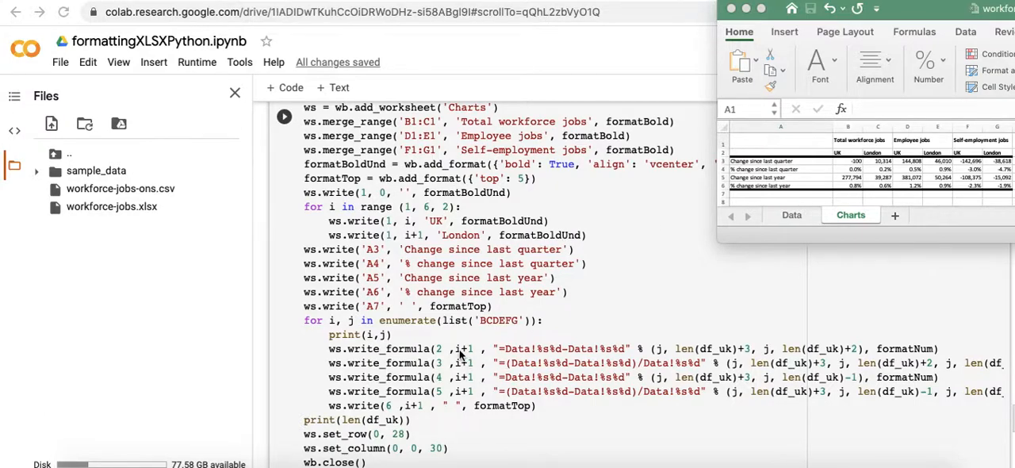
mouse_move(809, 154)
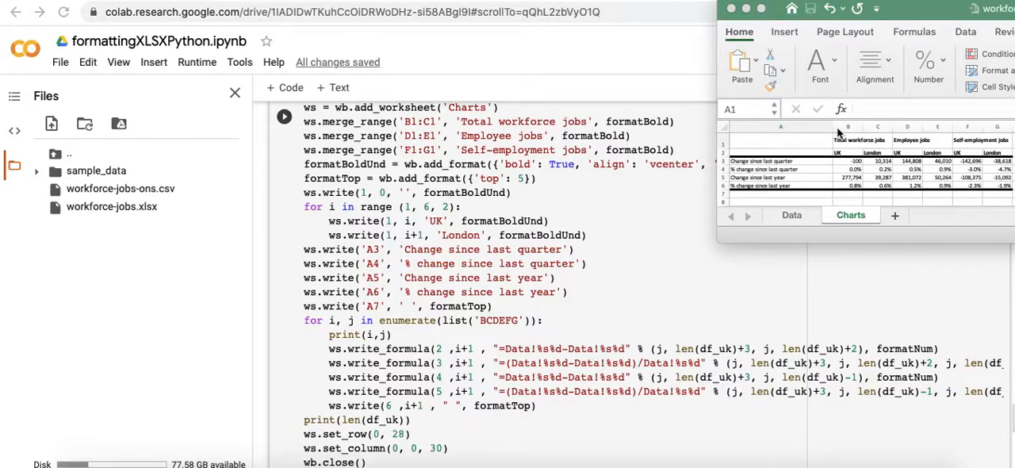
mouse_move(456, 363)
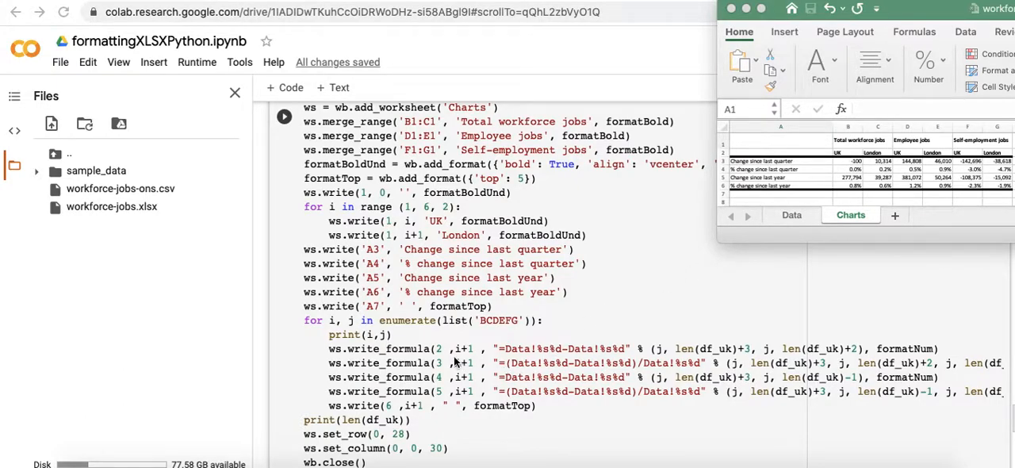
mouse_move(728, 173)
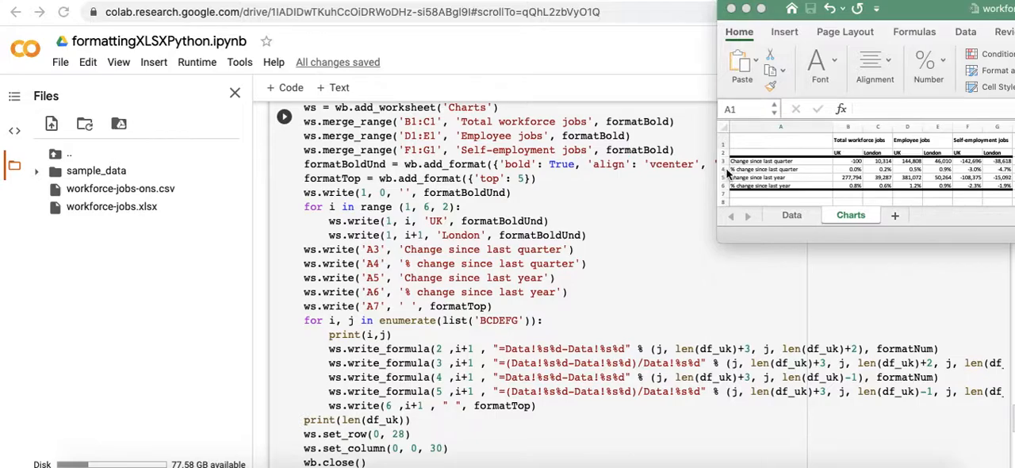
mouse_move(832, 162)
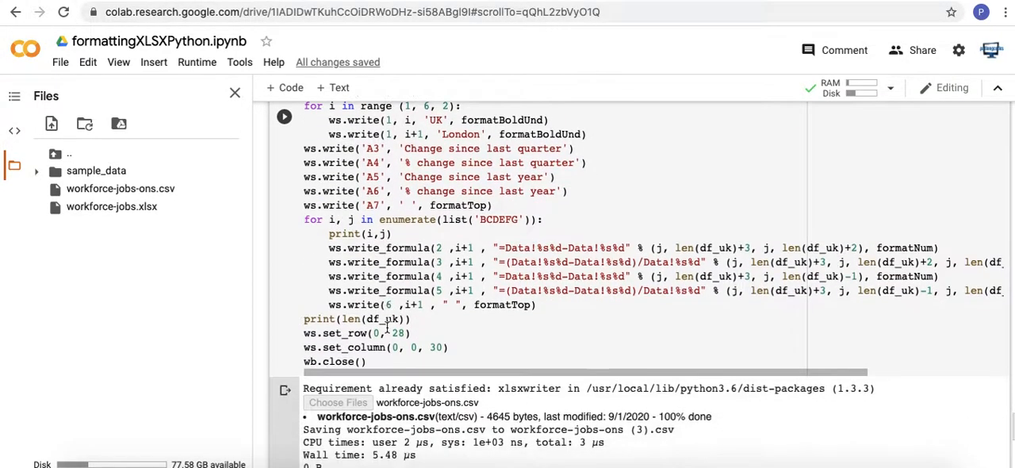
- Scroll the full-width notebook to the cell output listing column letters 0 B, 1 C
scroll(down, 3)
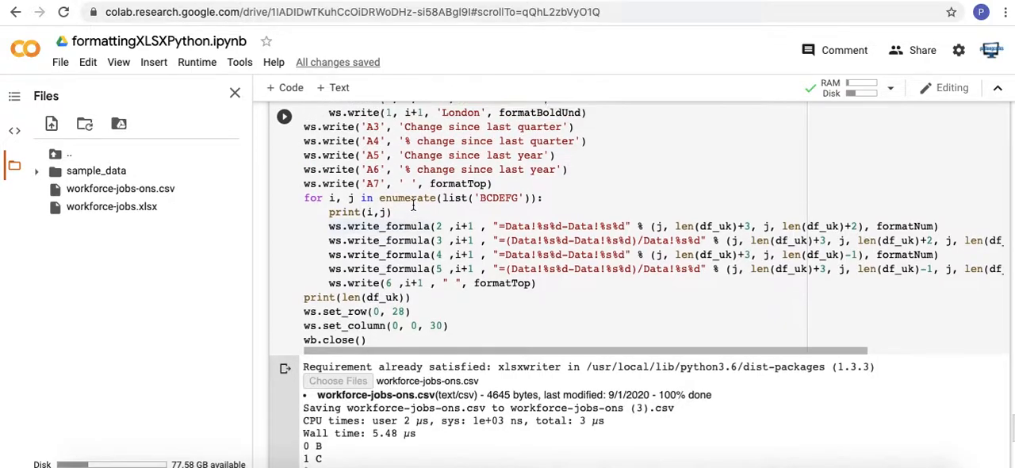
scroll(up, 3)
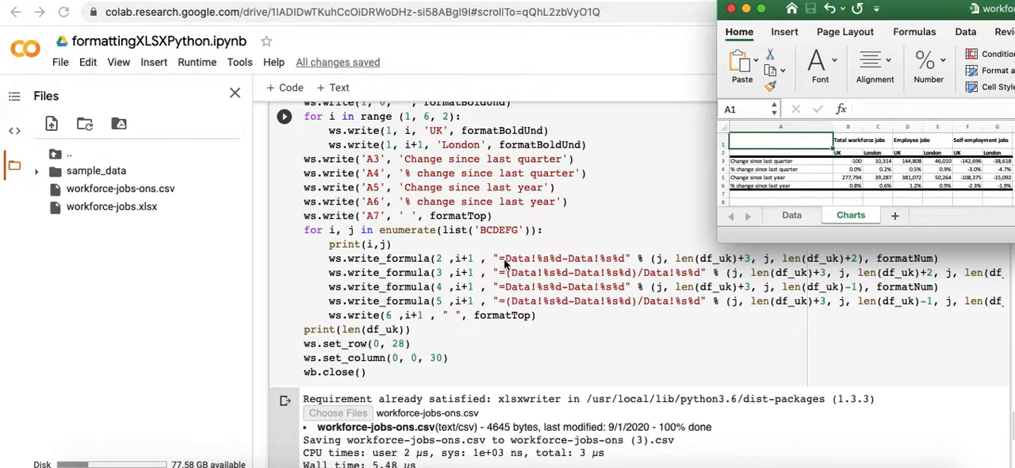
mouse_move(619, 274)
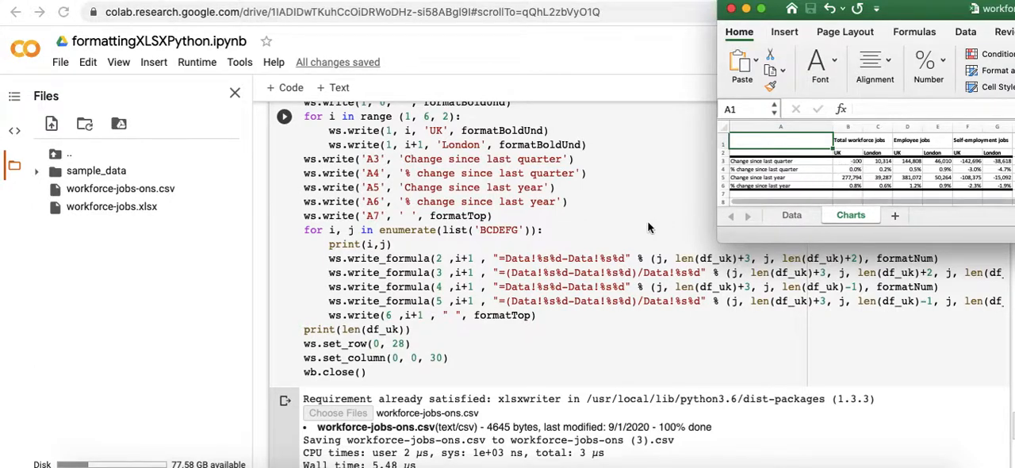
mouse_move(535, 266)
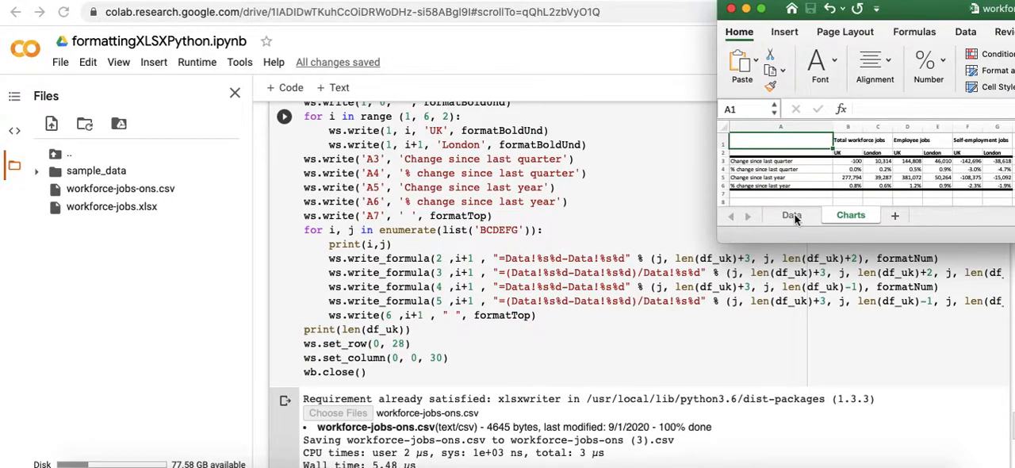
- Select Charts cell B3 to view its formula =Data!B64-Data!B63
click(855, 160)
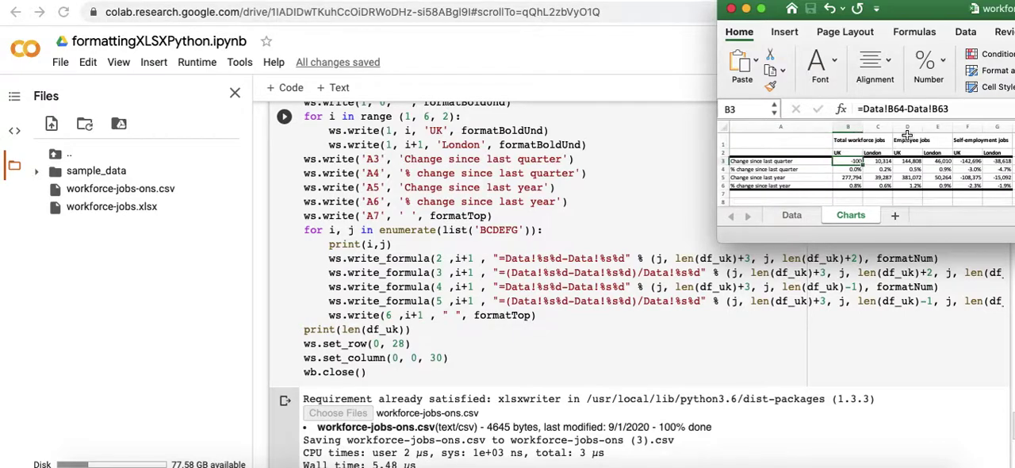
mouse_move(908, 111)
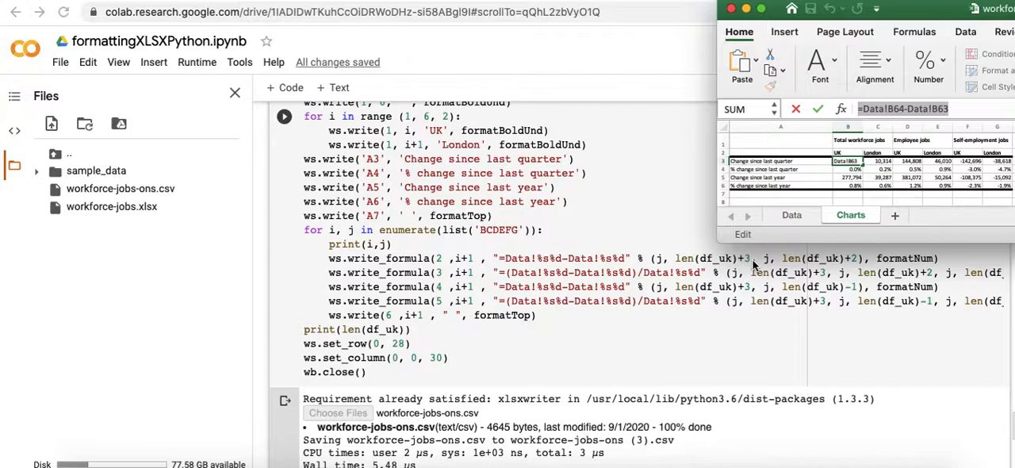
mouse_move(673, 308)
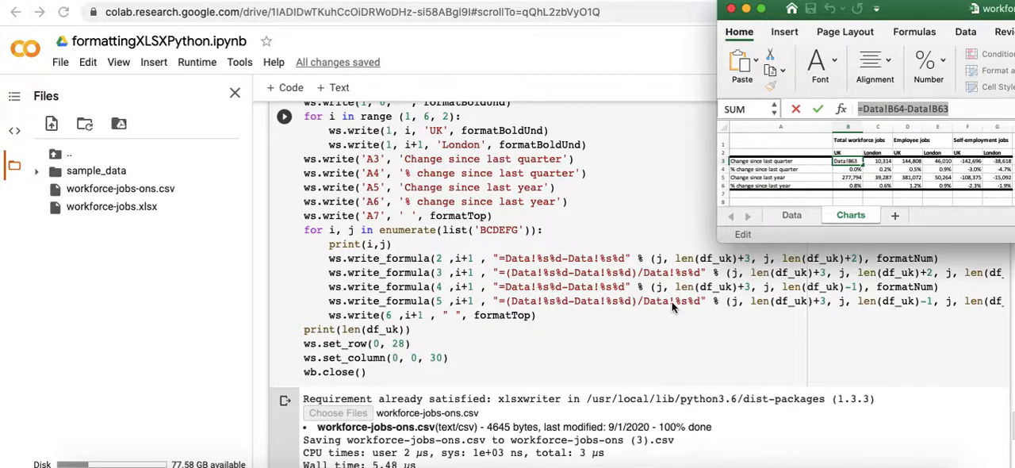
mouse_move(684, 266)
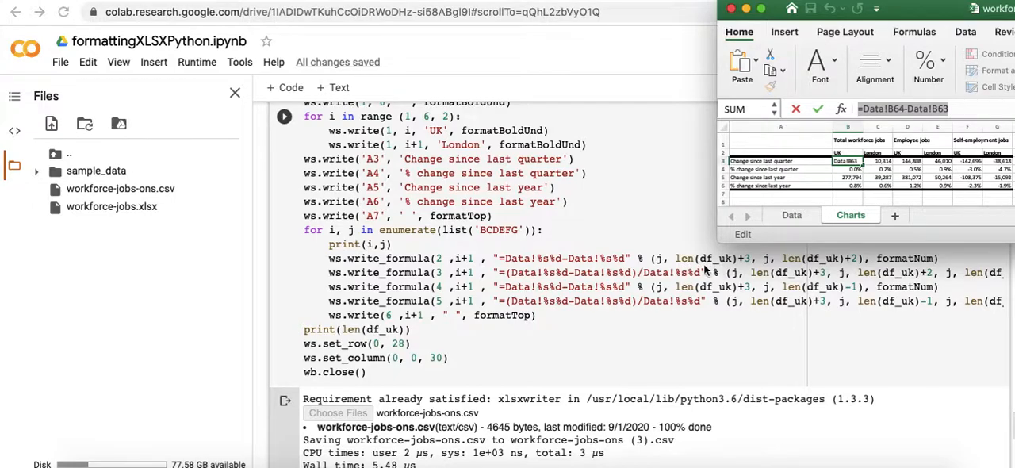
mouse_move(680, 306)
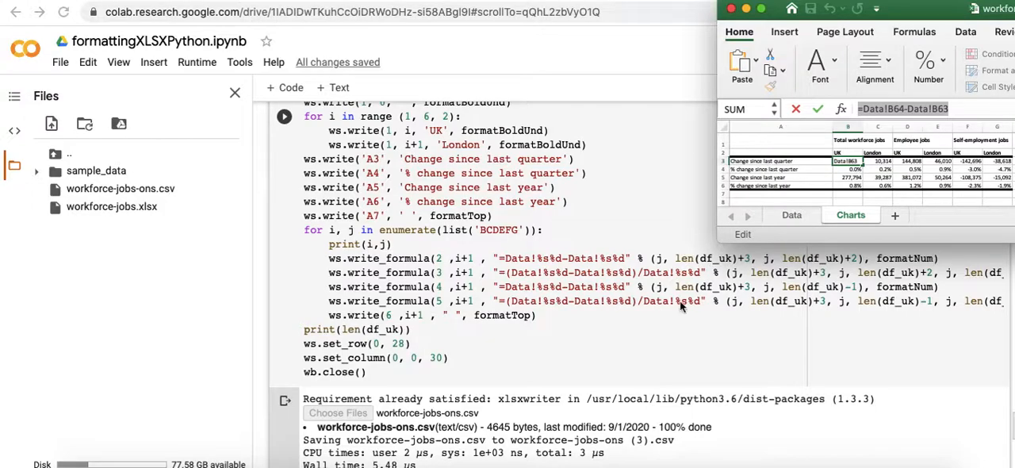
scroll(down, 3)
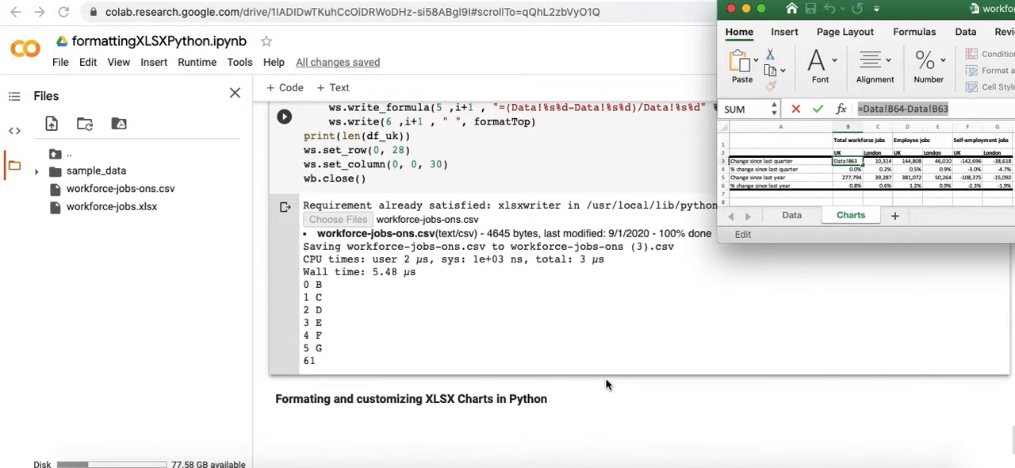
scroll(up, 3)
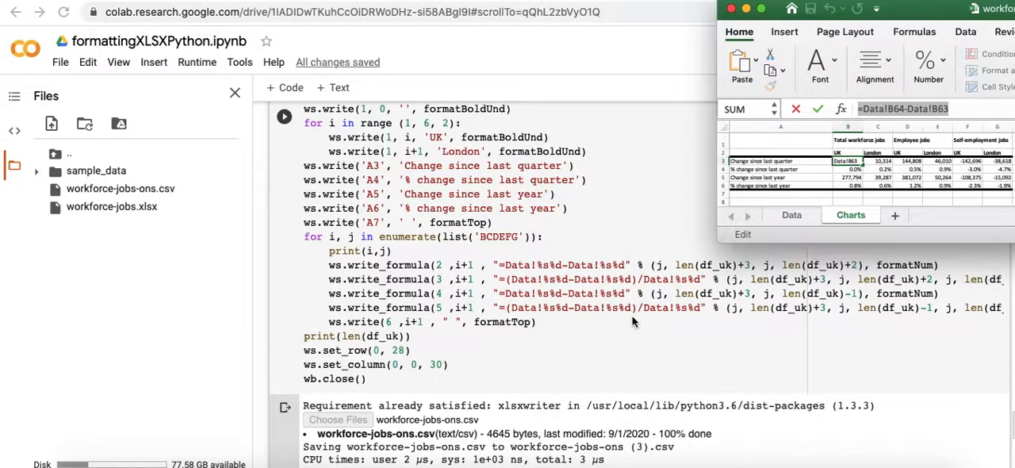
scroll(up, 3)
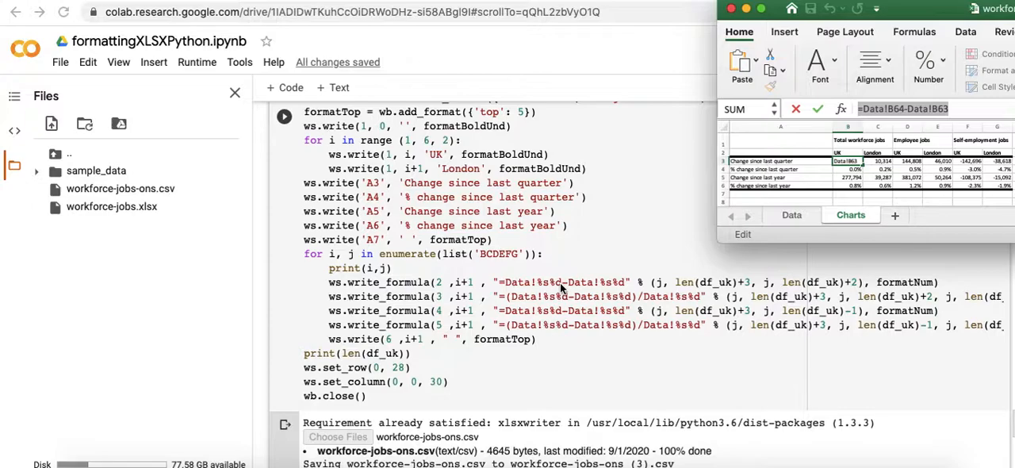
scroll(down, 3)
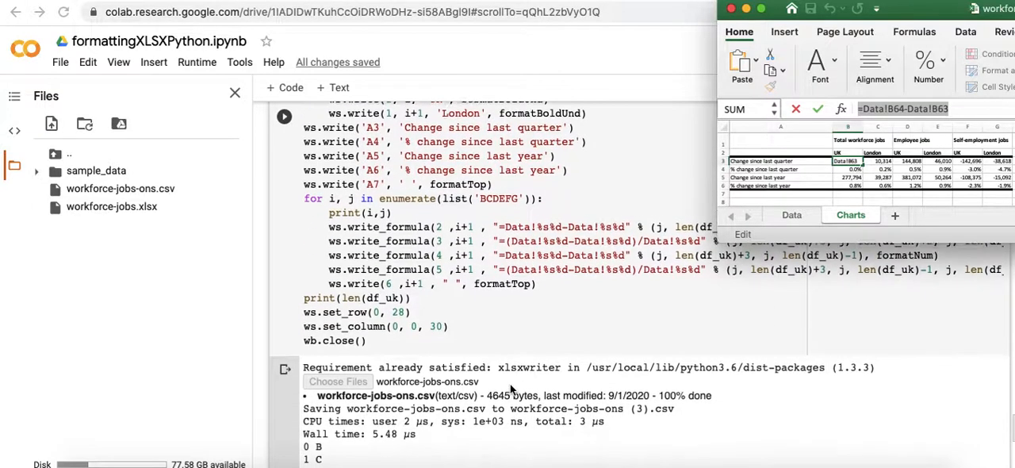
scroll(down, 3)
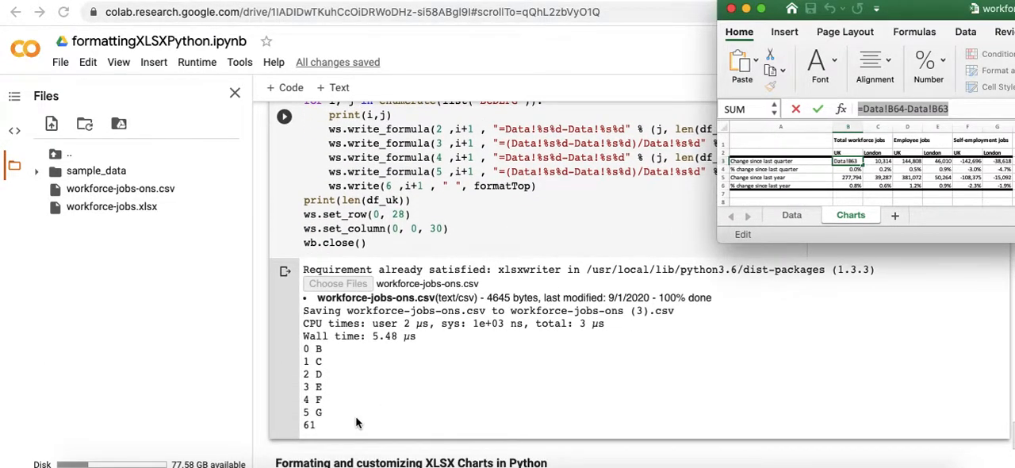
scroll(up, 3)
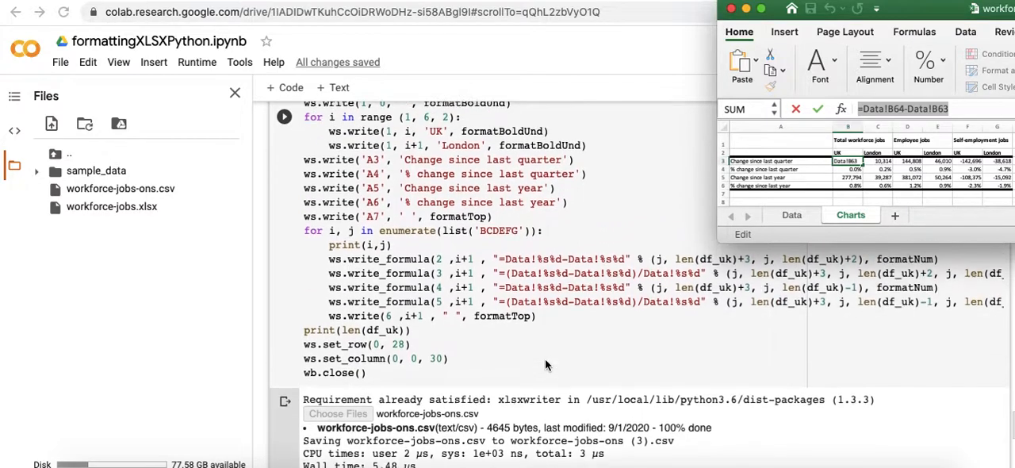
scroll(up, 3)
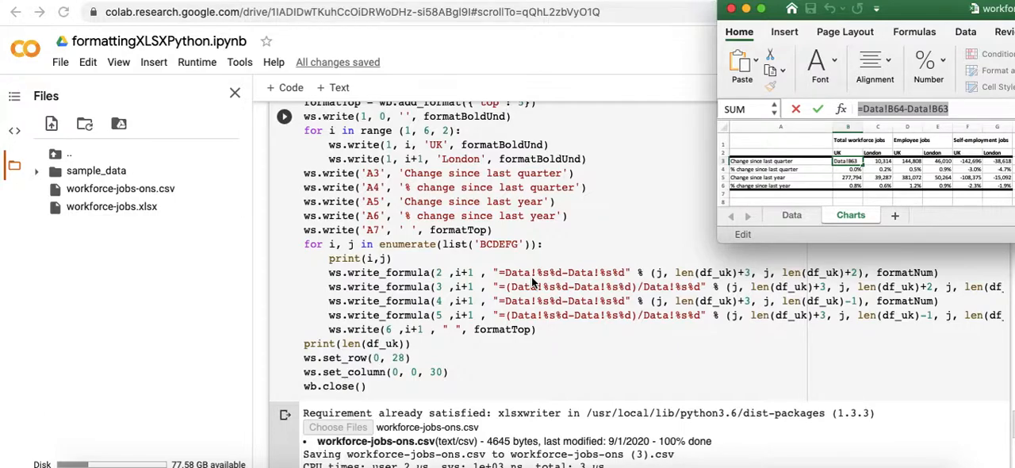
mouse_move(641, 265)
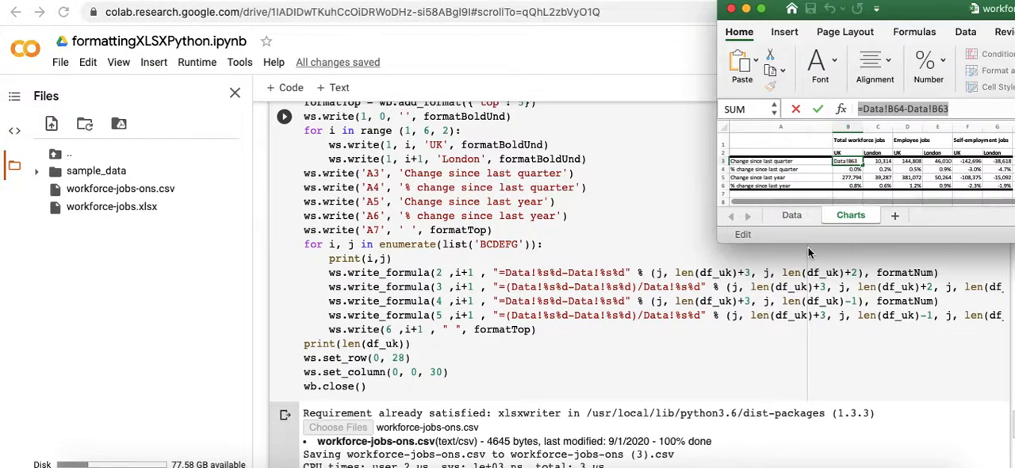
mouse_move(621, 280)
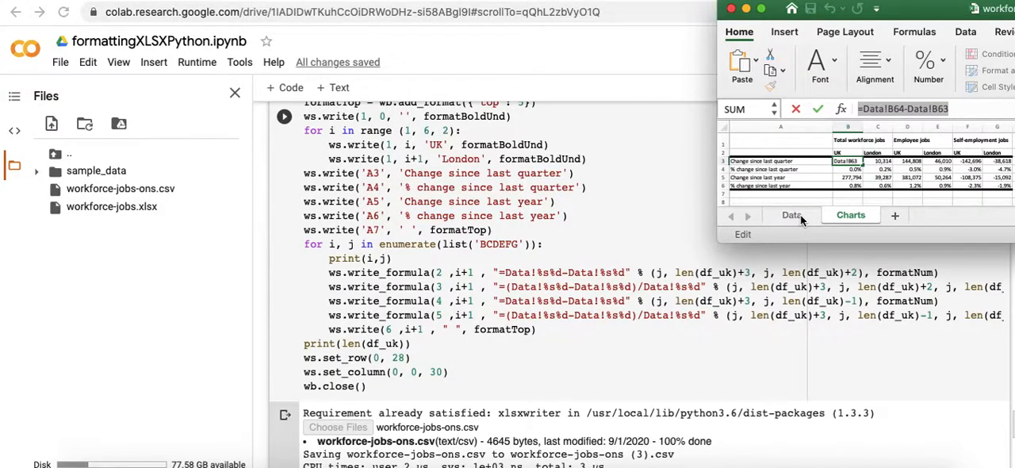
mouse_move(709, 309)
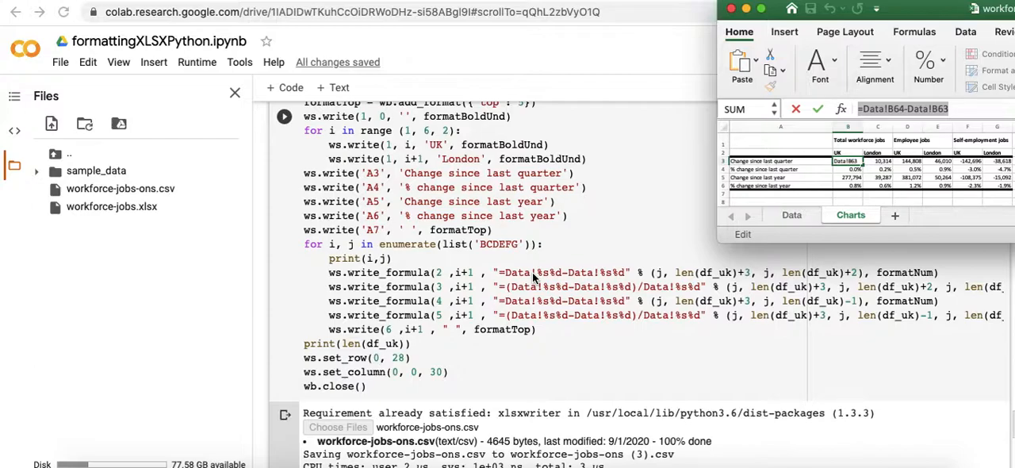
mouse_move(401, 283)
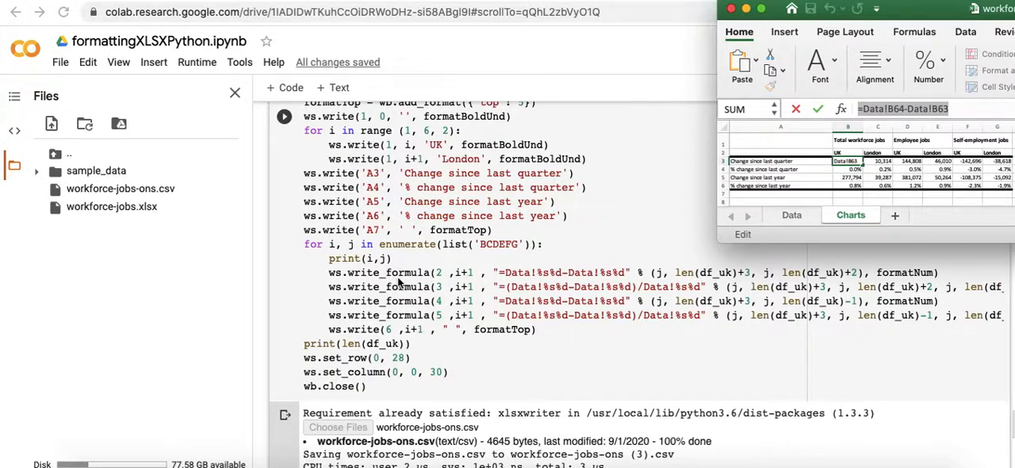
mouse_move(516, 298)
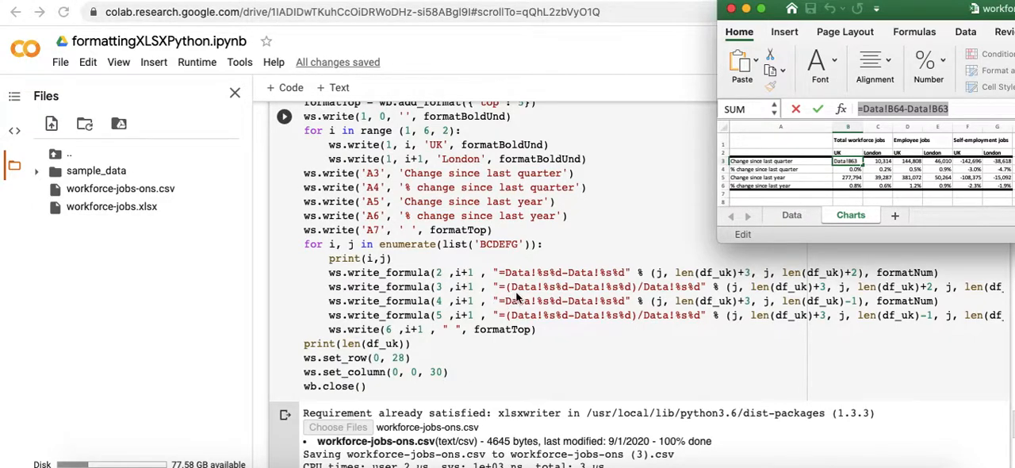
mouse_move(460, 272)
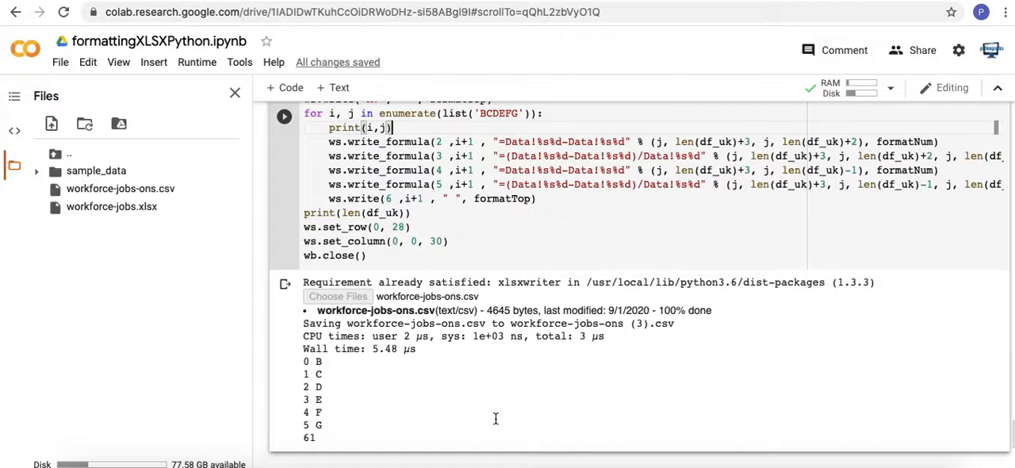
mouse_move(499, 276)
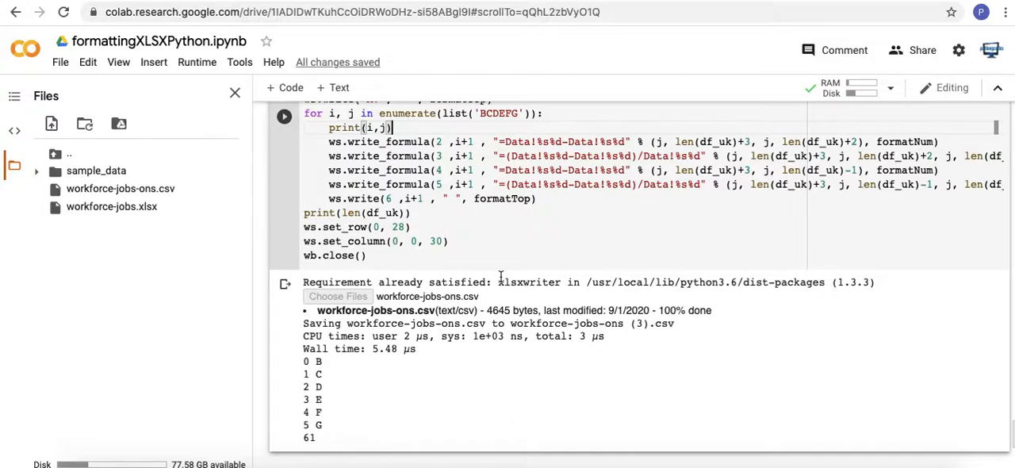
- Scroll the code cell while Excel shows Charts cell B5's formula =Data!B64-Data!B60
scroll(up, 3)
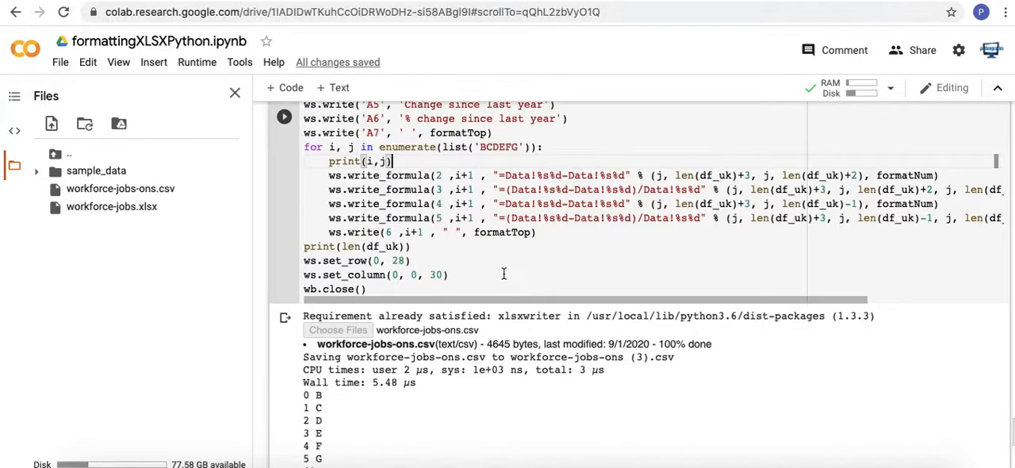
mouse_move(420, 397)
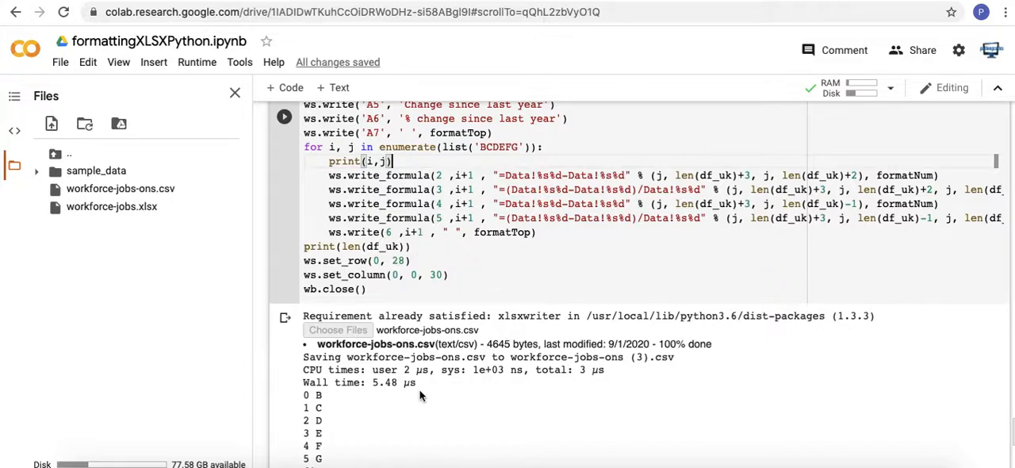
scroll(up, 3)
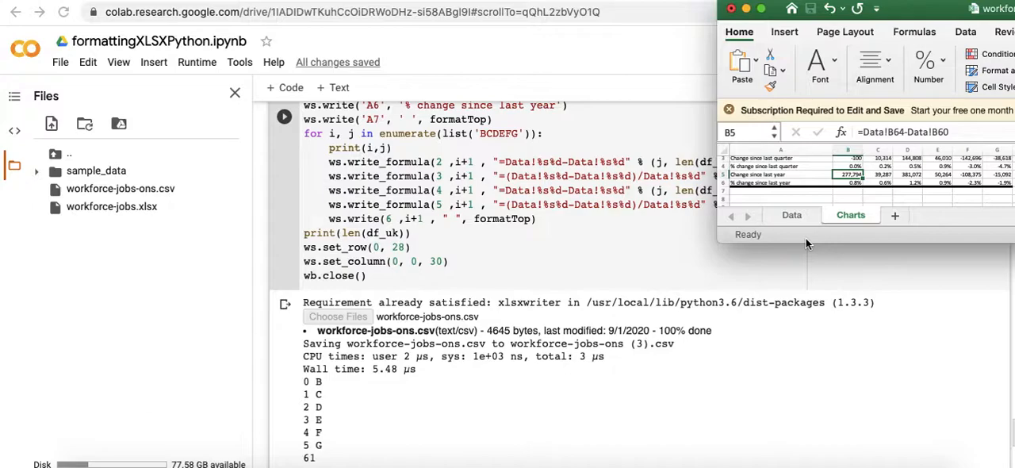
mouse_move(595, 154)
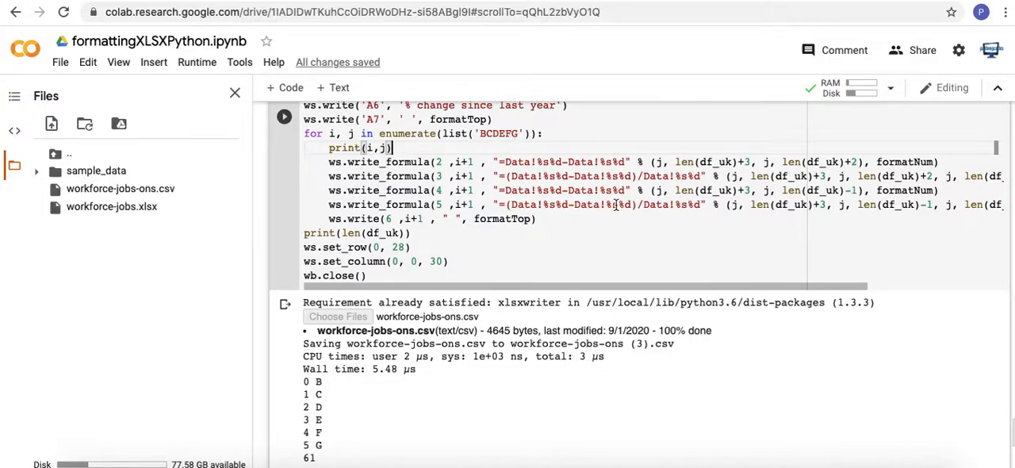
scroll(down, 3)
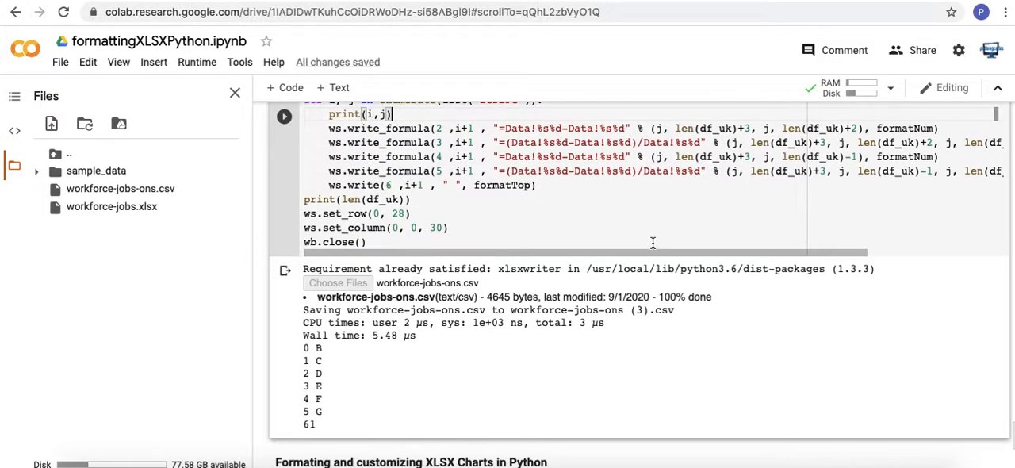
scroll(up, 3)
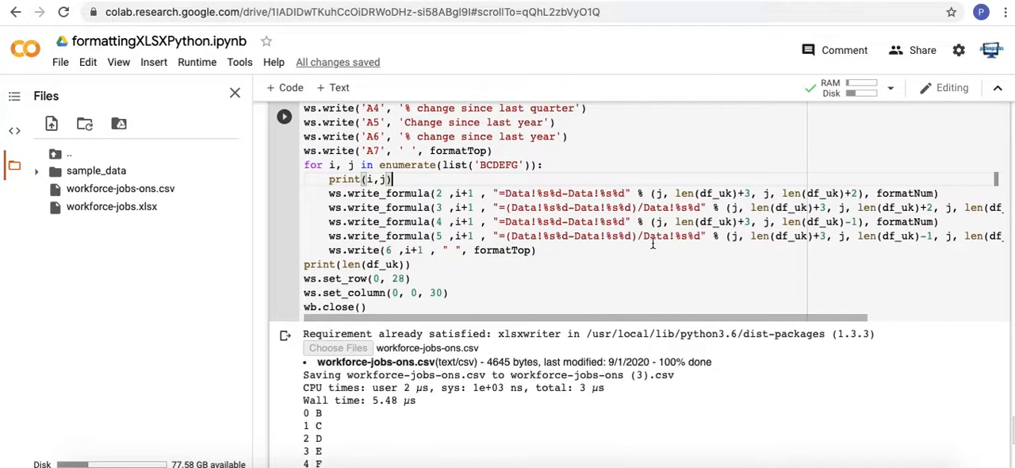
scroll(up, 3)
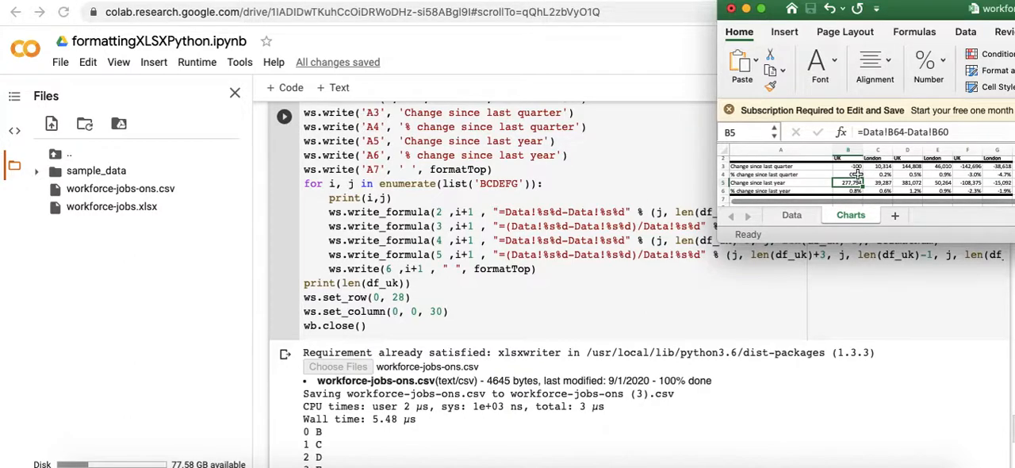
- Scroll to the top of the code and switch Excel to the Data sheet
scroll(up, 3)
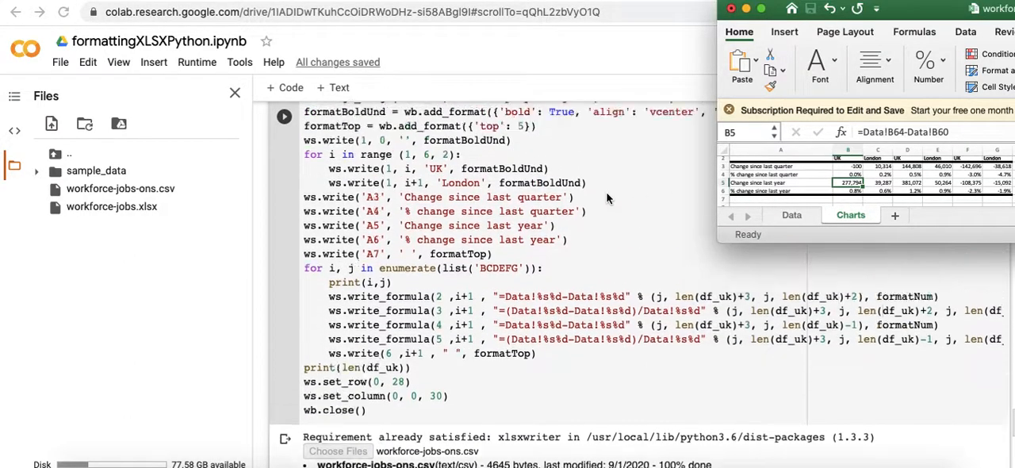
scroll(up, 3)
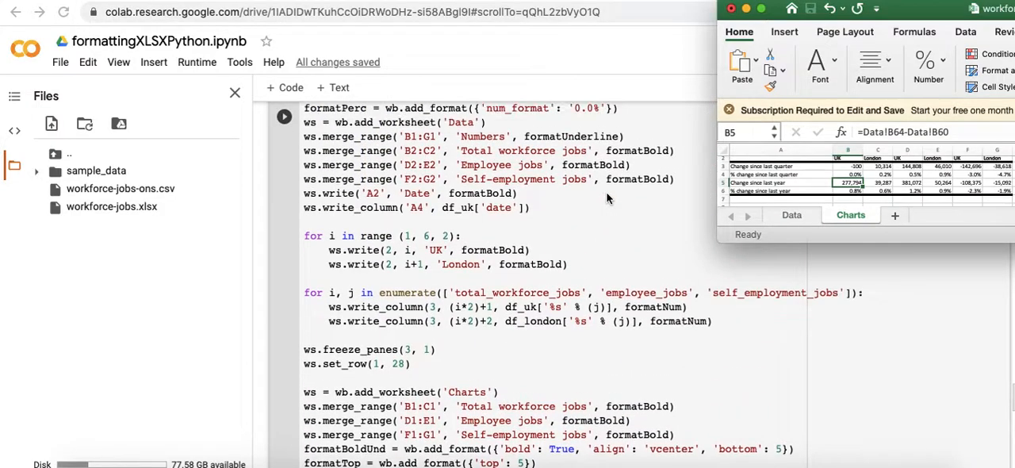
scroll(down, 3)
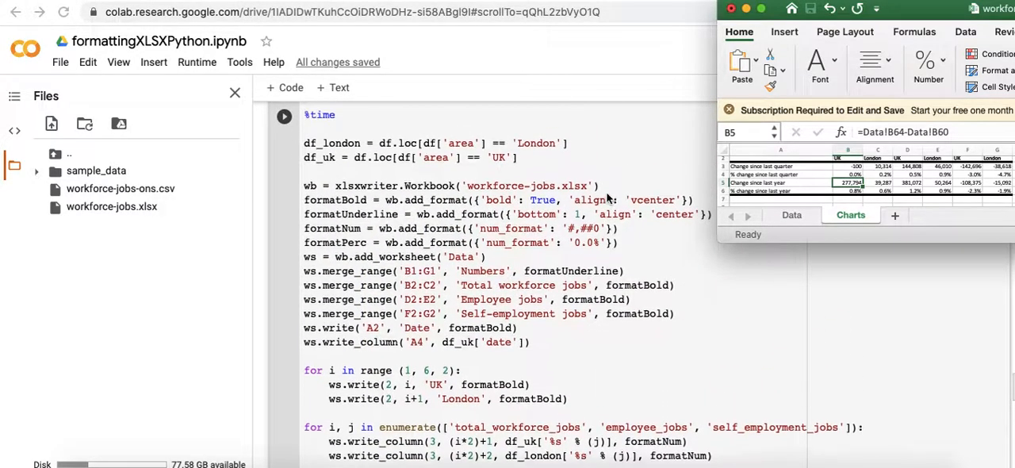
scroll(up, 3)
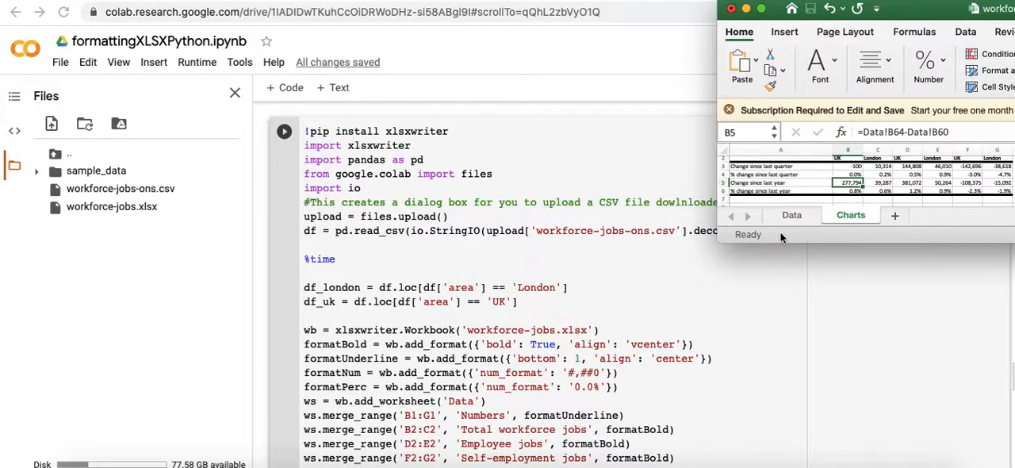
click(791, 215)
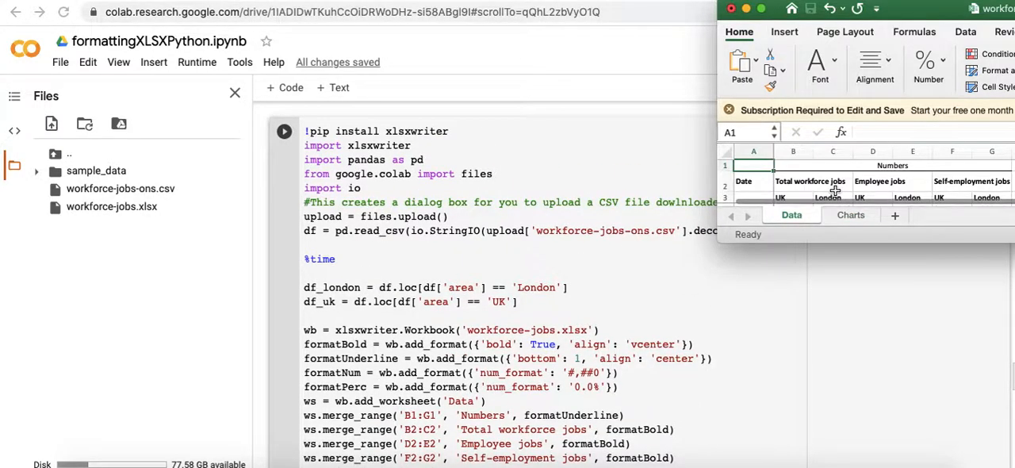
mouse_move(579, 295)
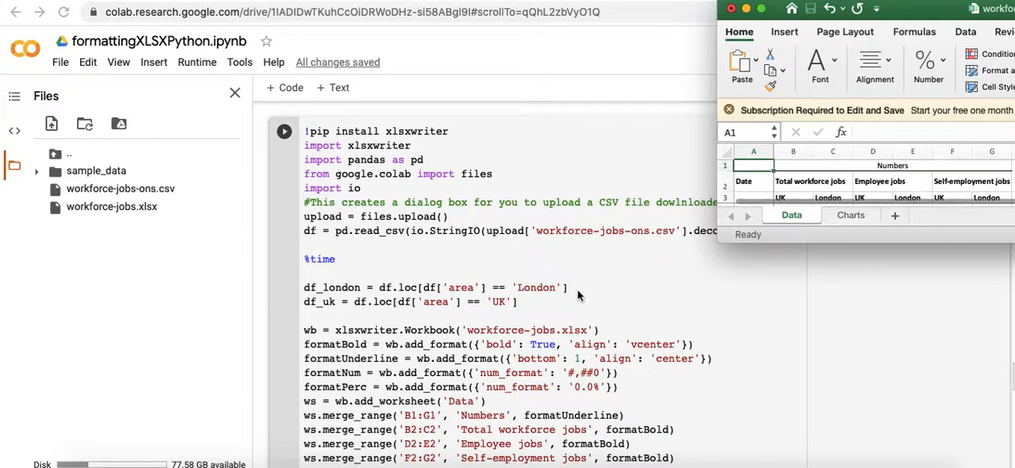
- Scroll down through the workbook-building code
scroll(down, 3)
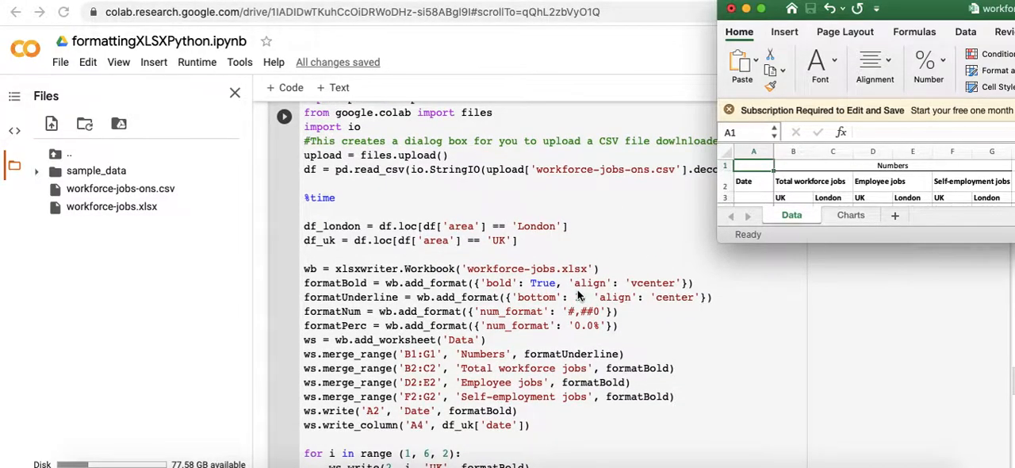
scroll(down, 3)
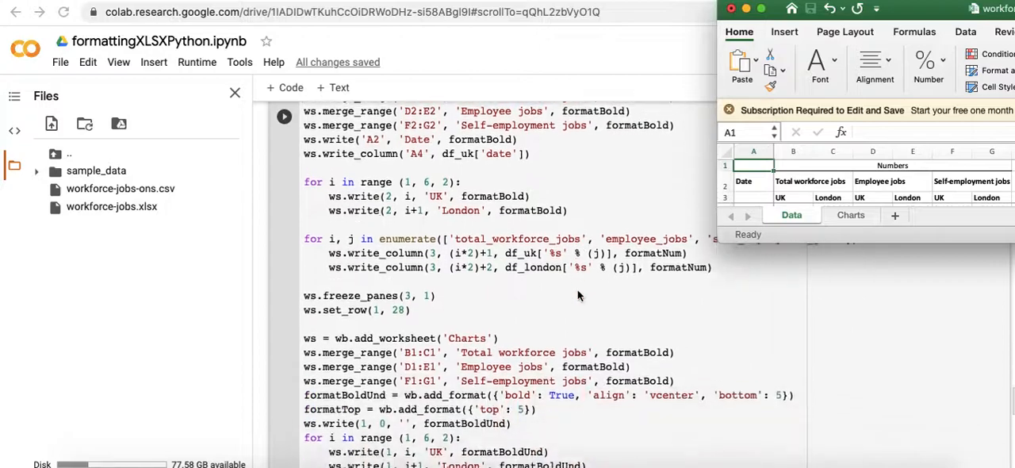
scroll(down, 3)
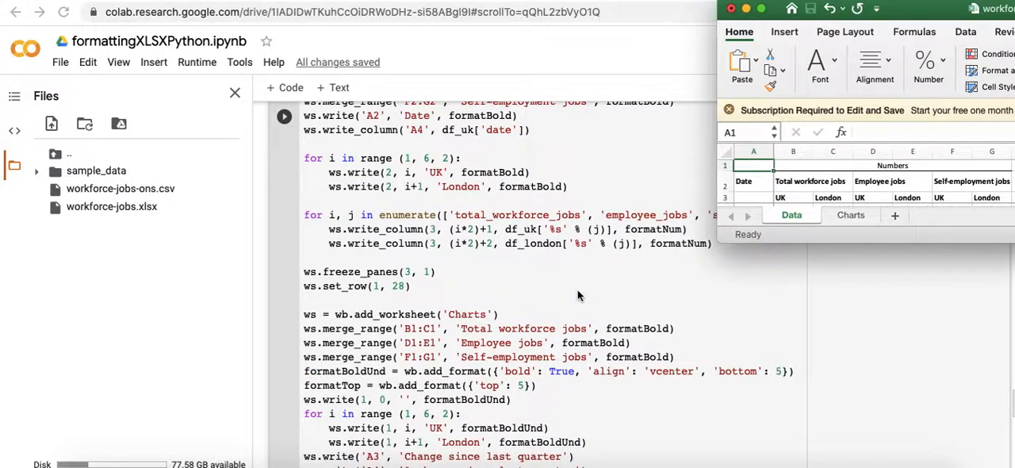